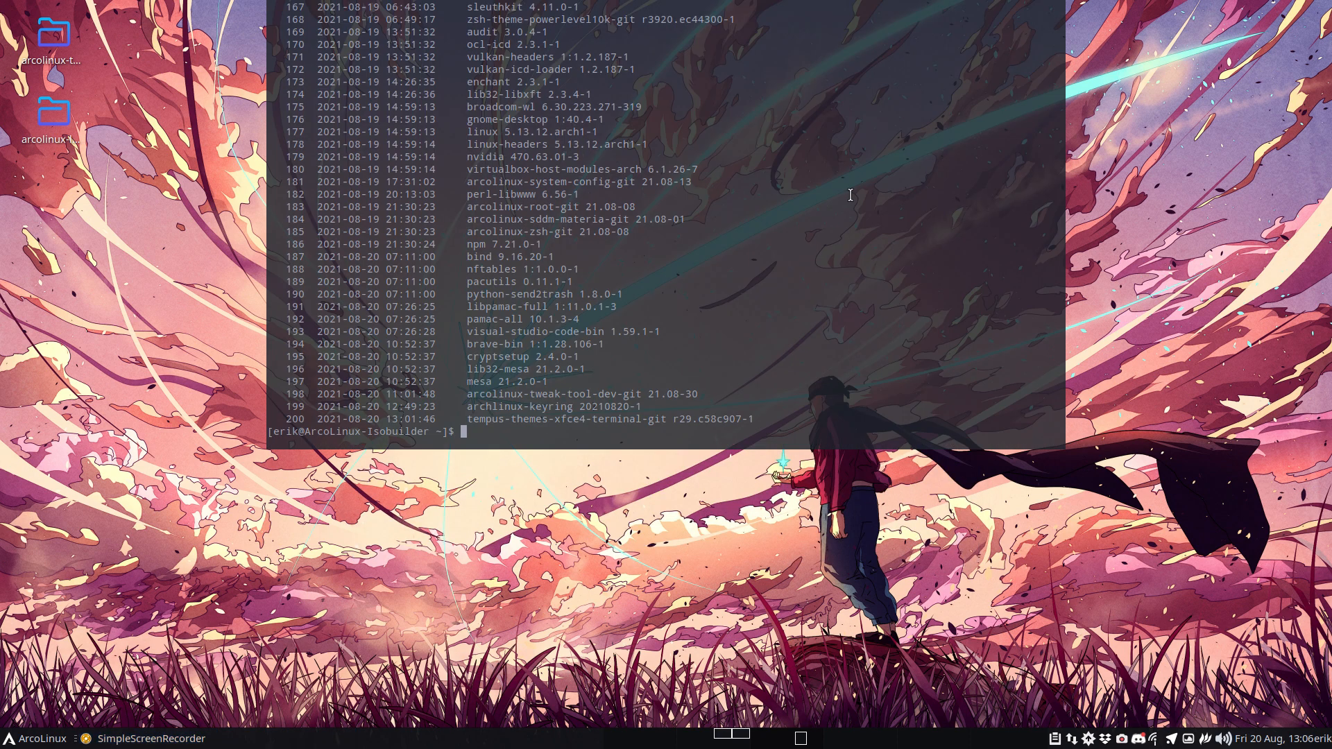
{"action": "mouse_move", "coordinate": [754, 214]}
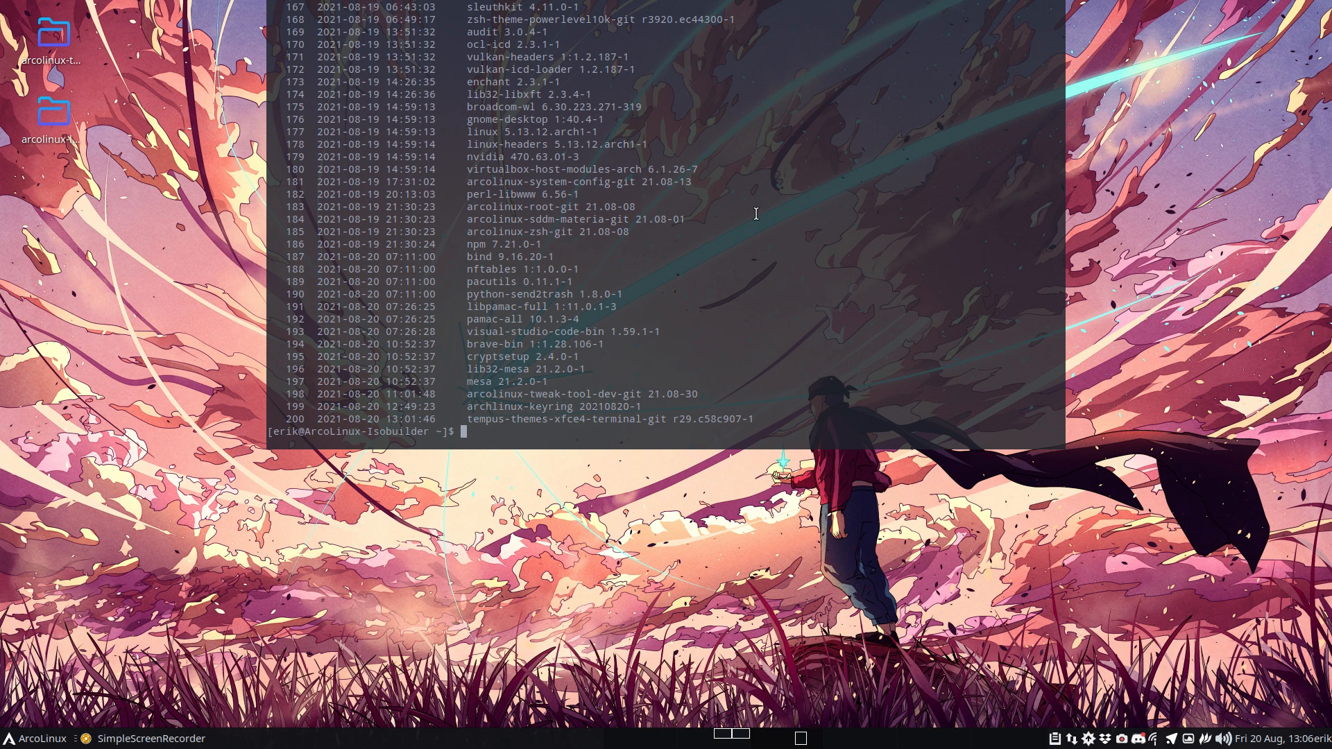
Run the update alias, which finds nothing to upgrade, then run neofetch
{"action": "type", "text": "udpate"}
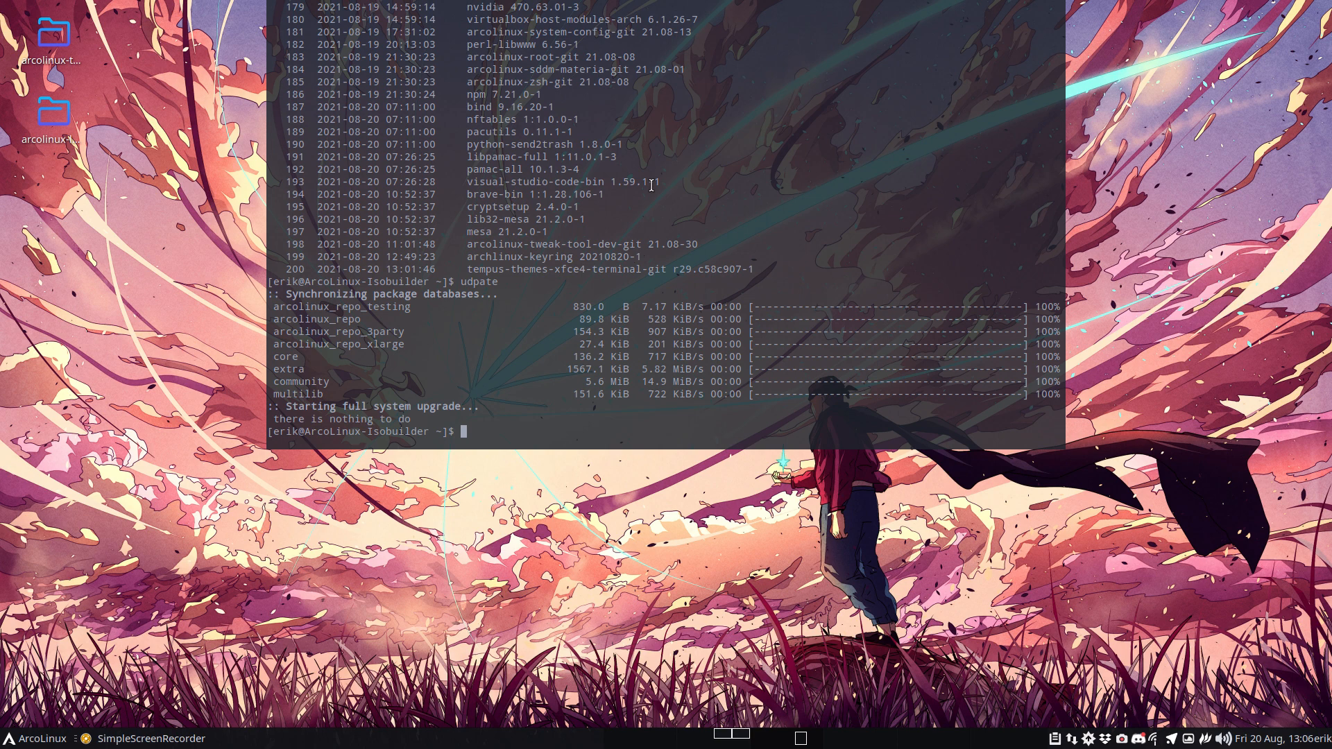
{"action": "type", "text": "neofetch"}
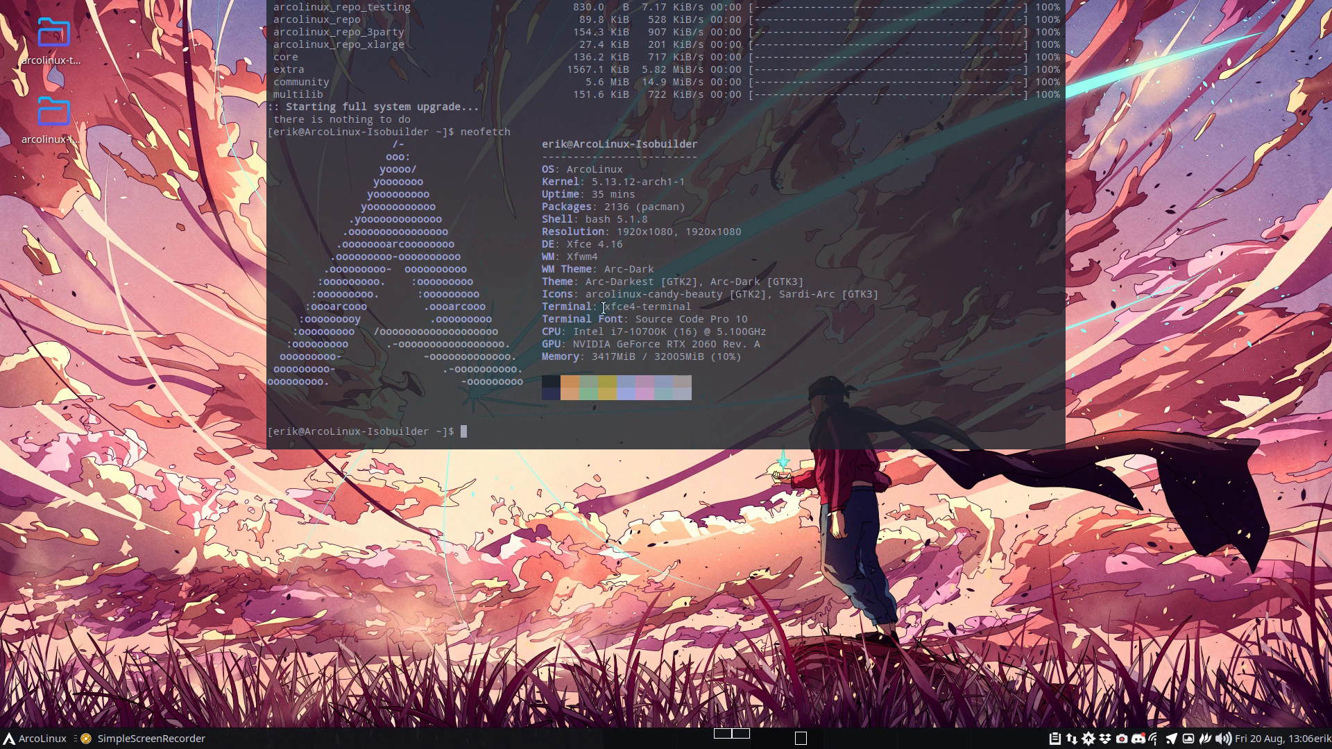
Bring up Terminal Preferences and browse its Appearance and Colors tabs
{"action": "double_click", "coordinate": [646, 307]}
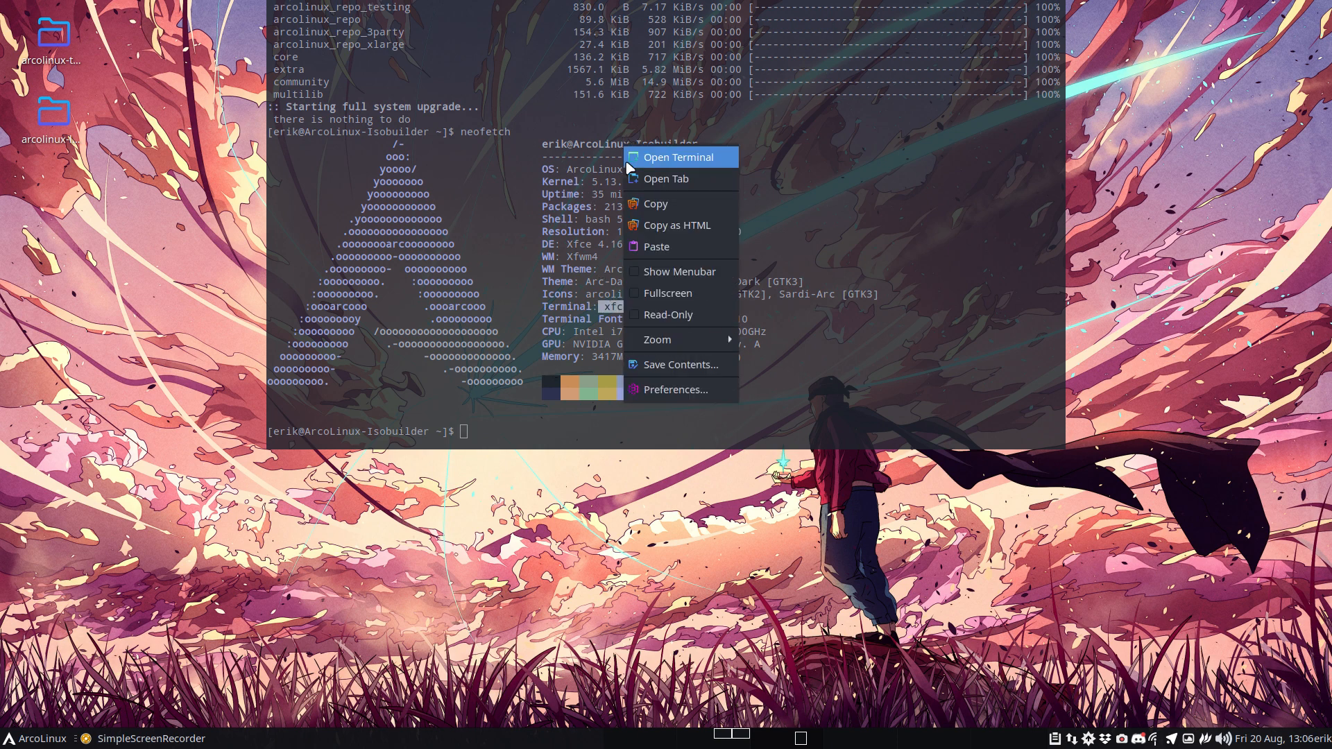
{"action": "left_click", "coordinate": [678, 389]}
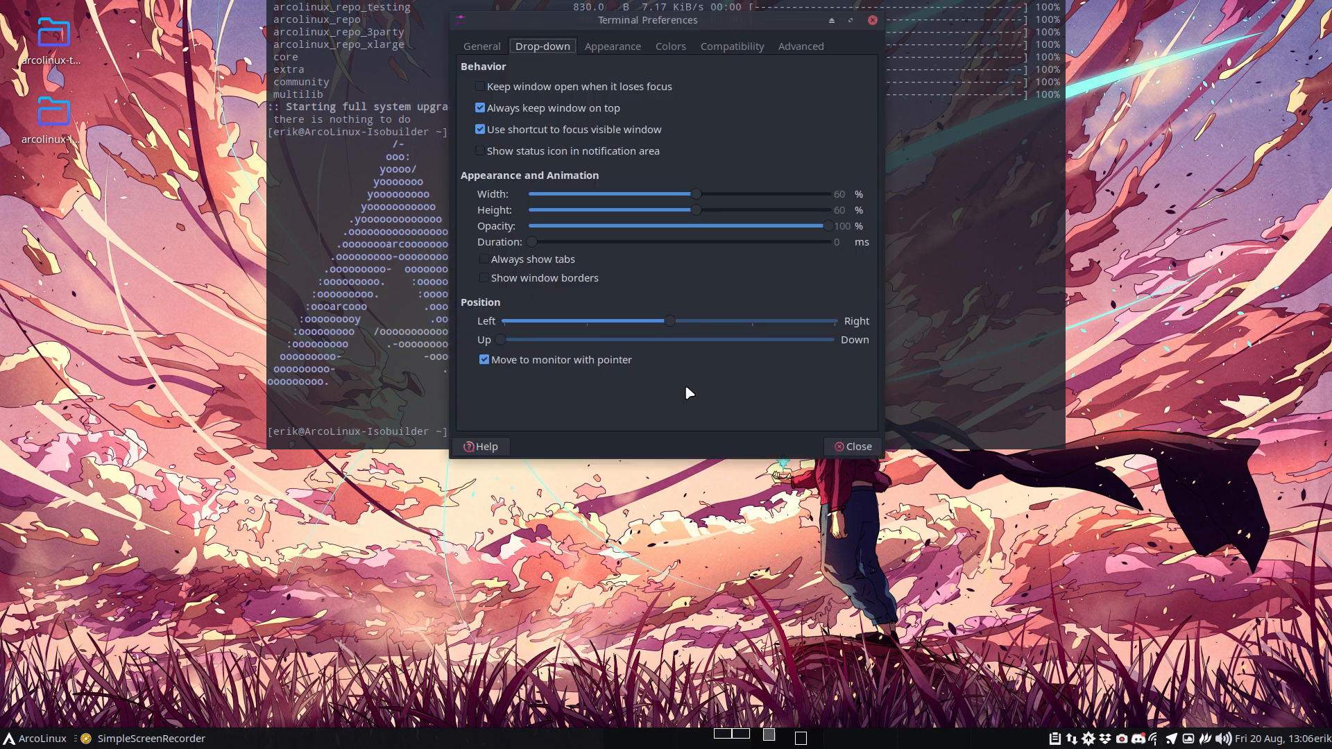
{"action": "left_click", "coordinate": [612, 46]}
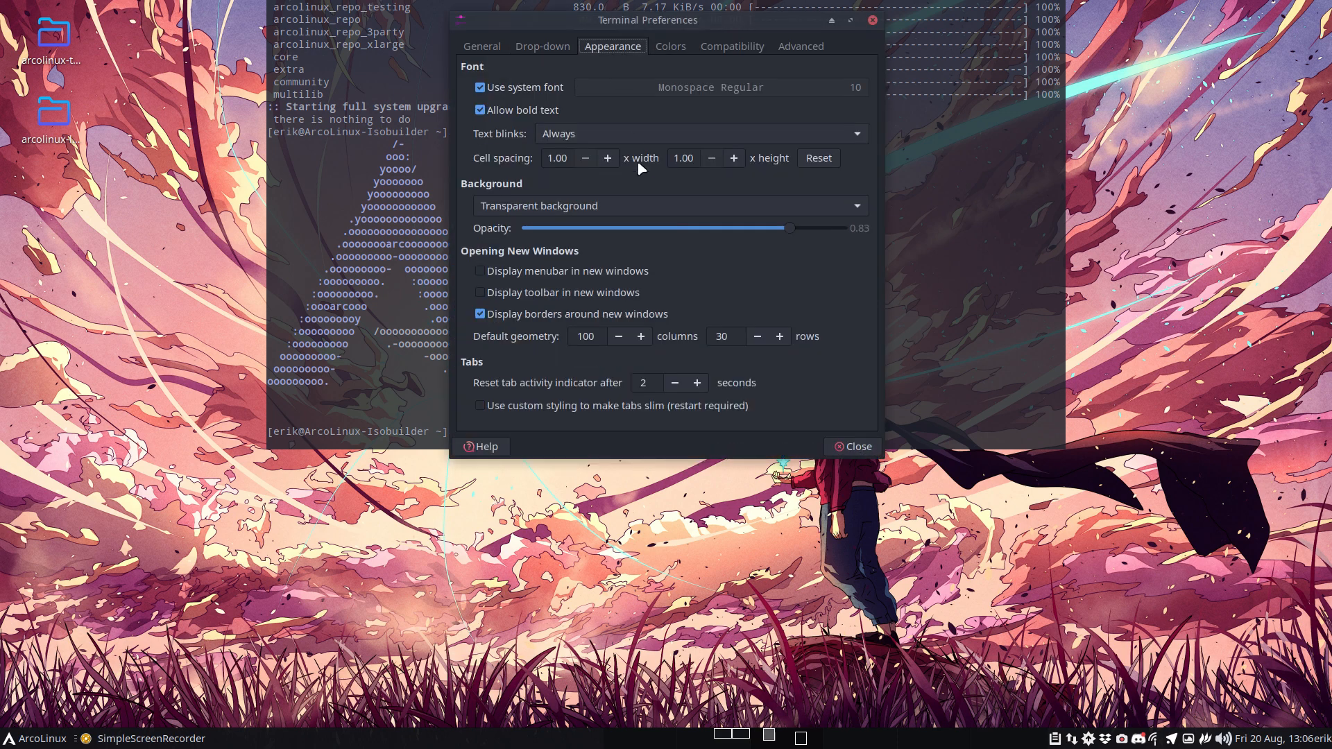
{"action": "mouse_move", "coordinate": [650, 46]}
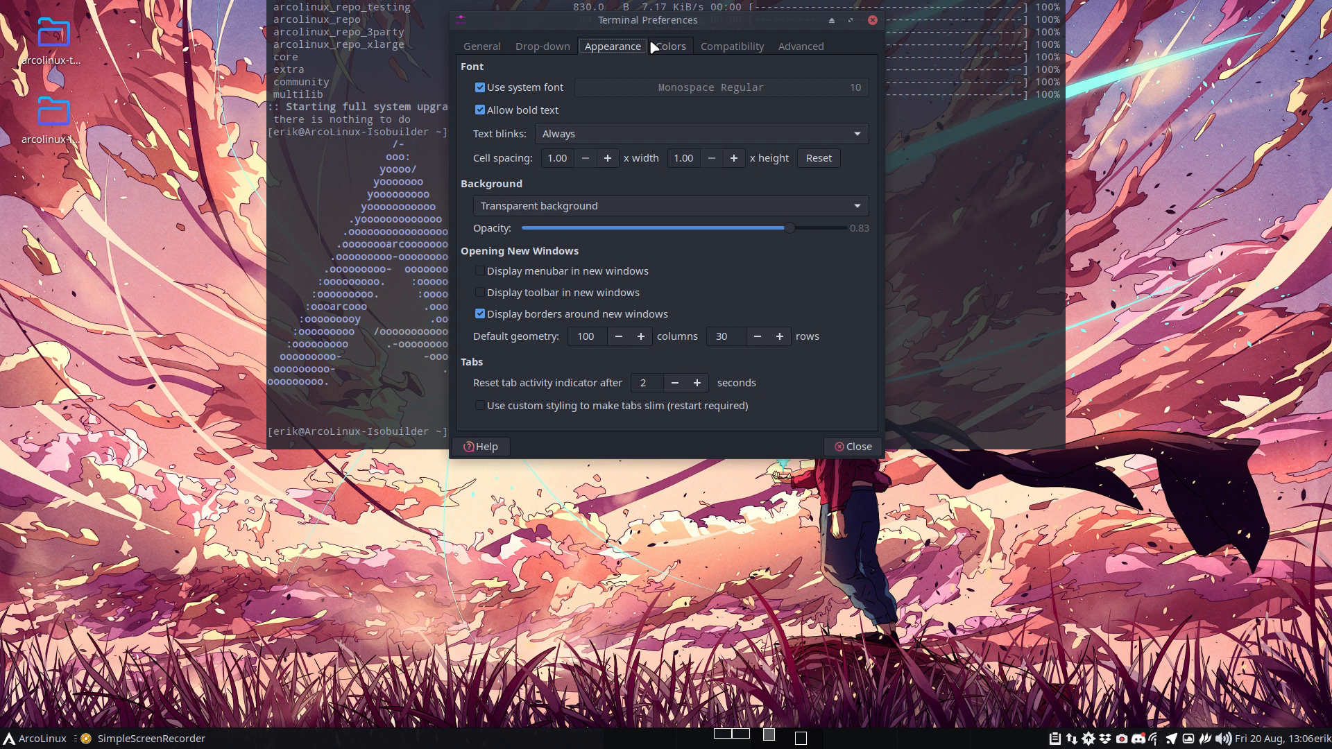
{"action": "left_click", "coordinate": [670, 45]}
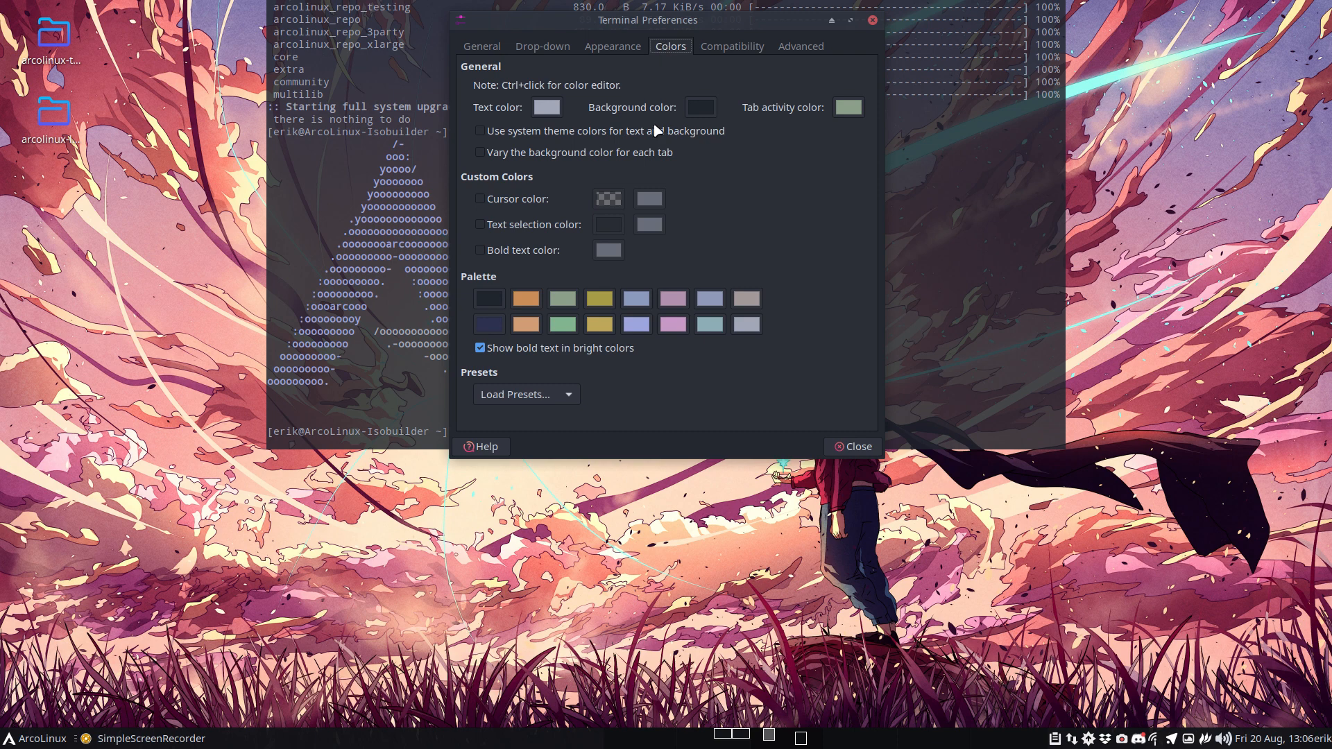
Try the Tempus Autumn, Day and Dusk presets with Preferences moved aside, ending on White on Black
{"action": "left_click", "coordinate": [524, 394]}
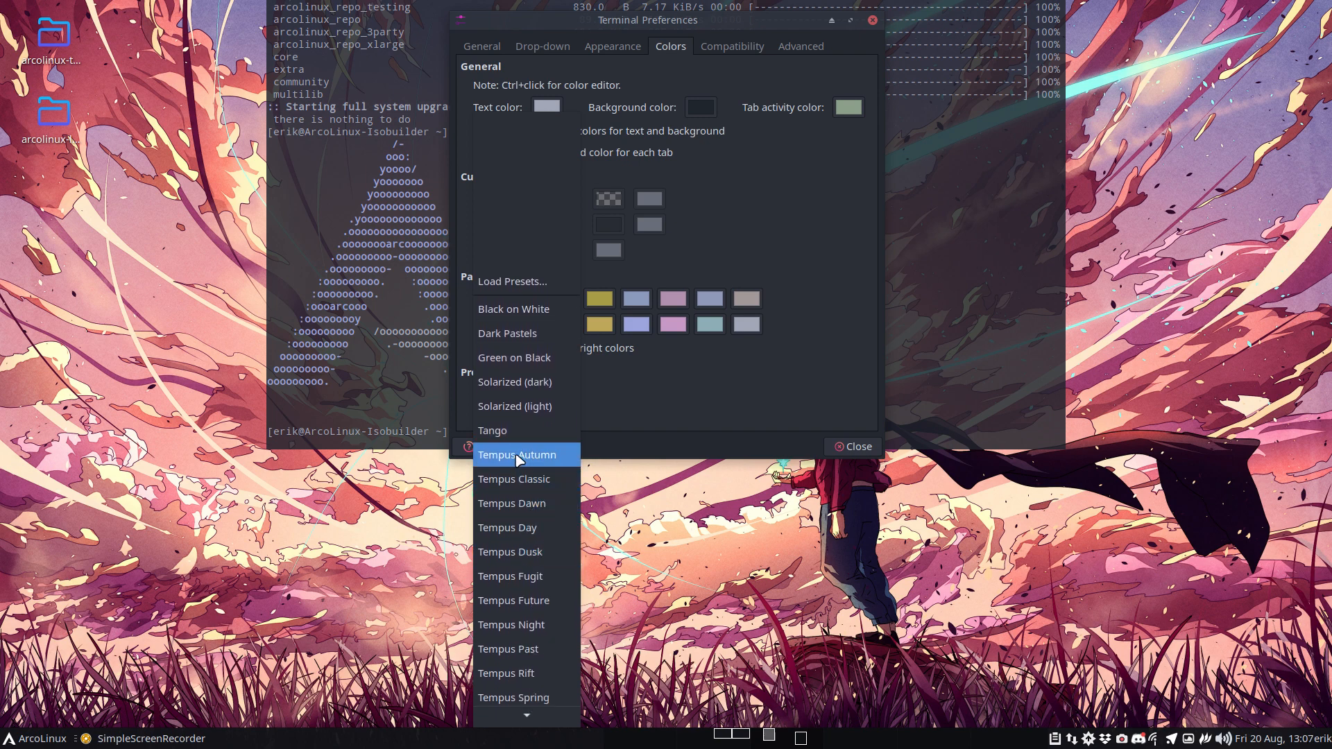
{"action": "left_click", "coordinate": [517, 454]}
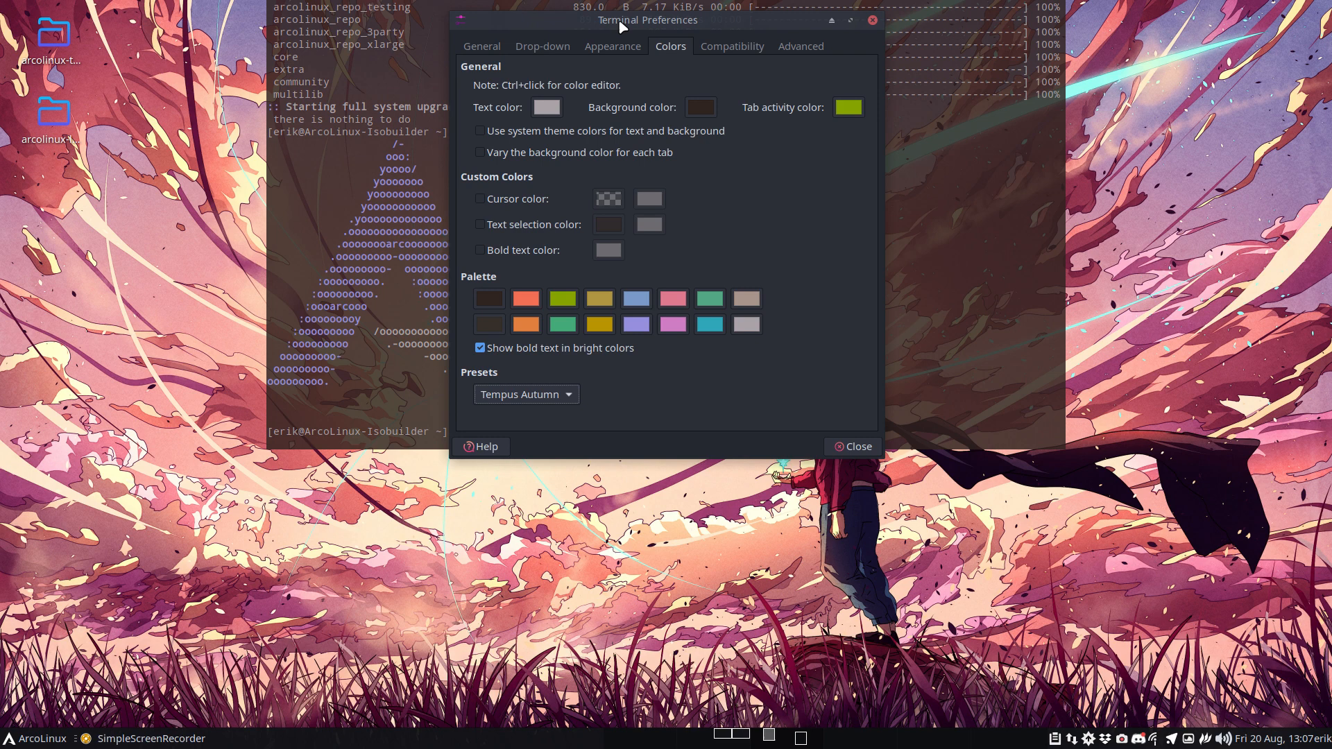
{"action": "left_click_drag", "start_coordinate": [648, 20], "coordinate": [1055, 264]}
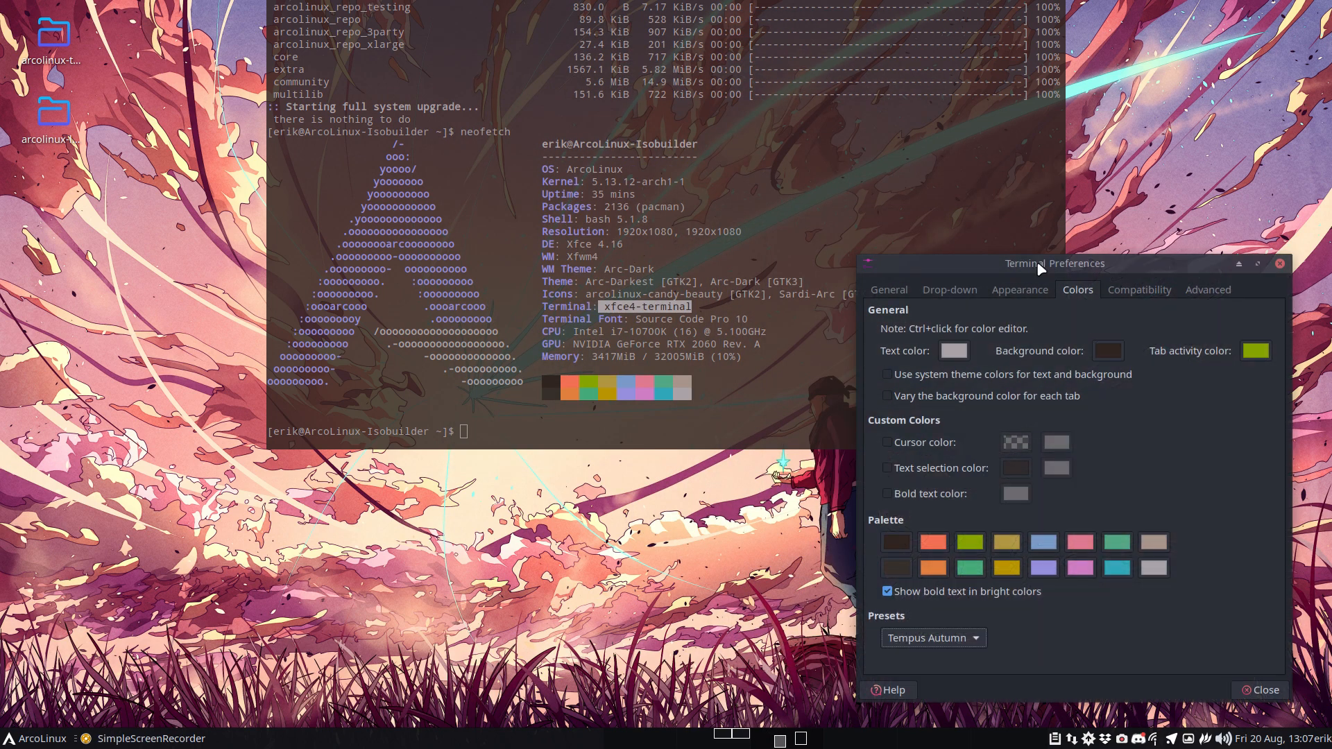
{"action": "left_click", "coordinate": [932, 638]}
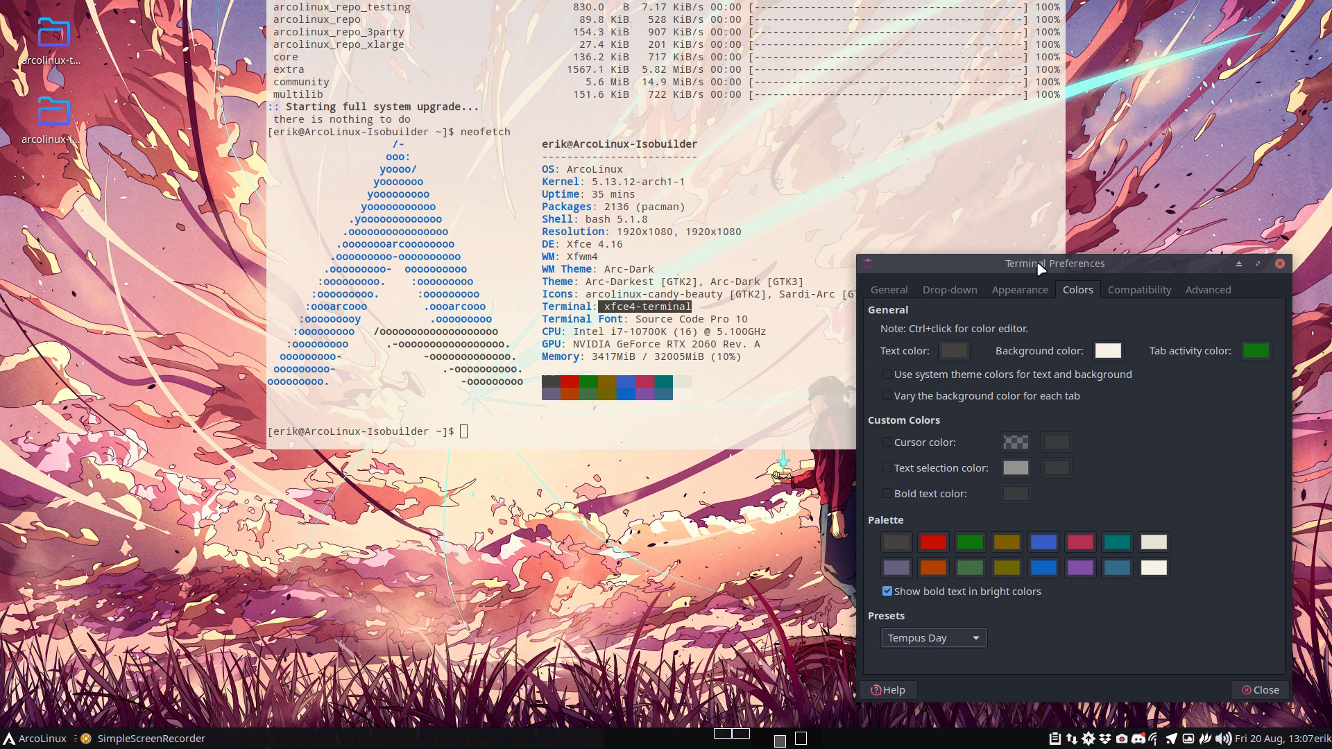
{"action": "left_click", "coordinate": [932, 638]}
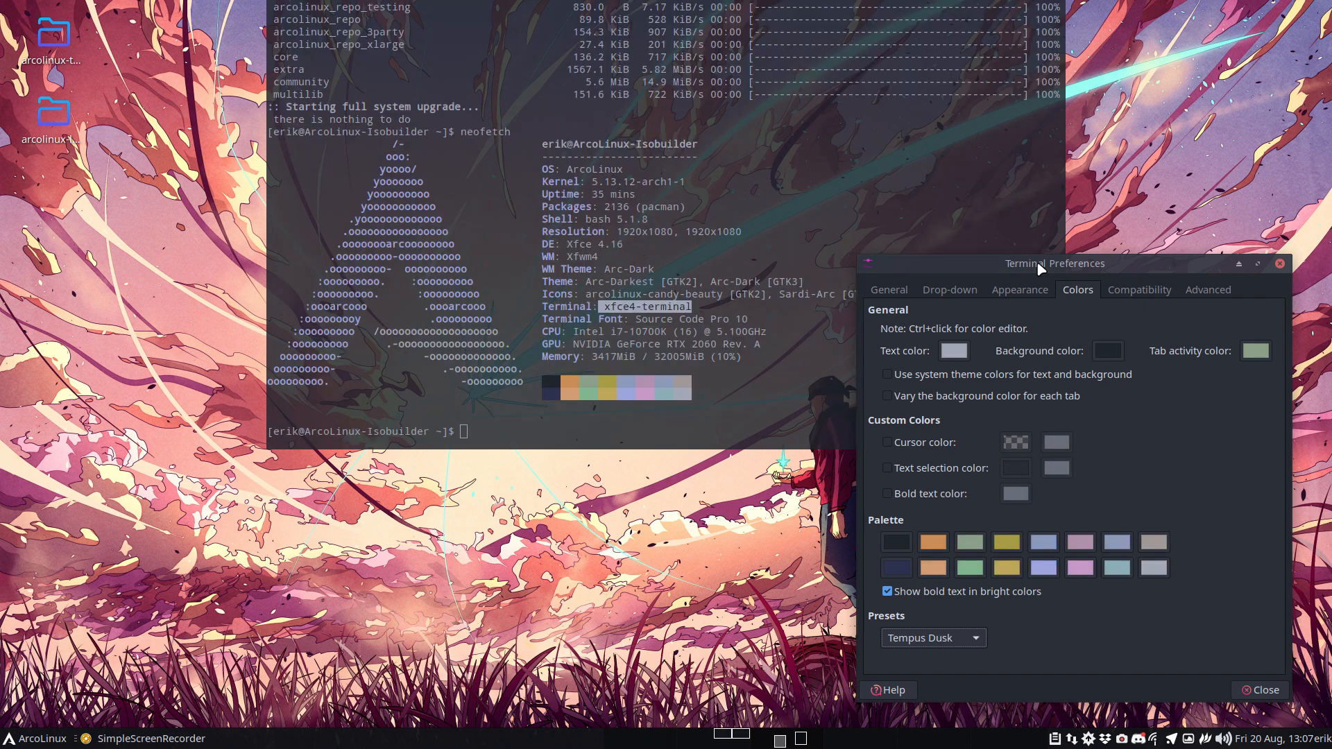
{"action": "left_click", "coordinate": [932, 637]}
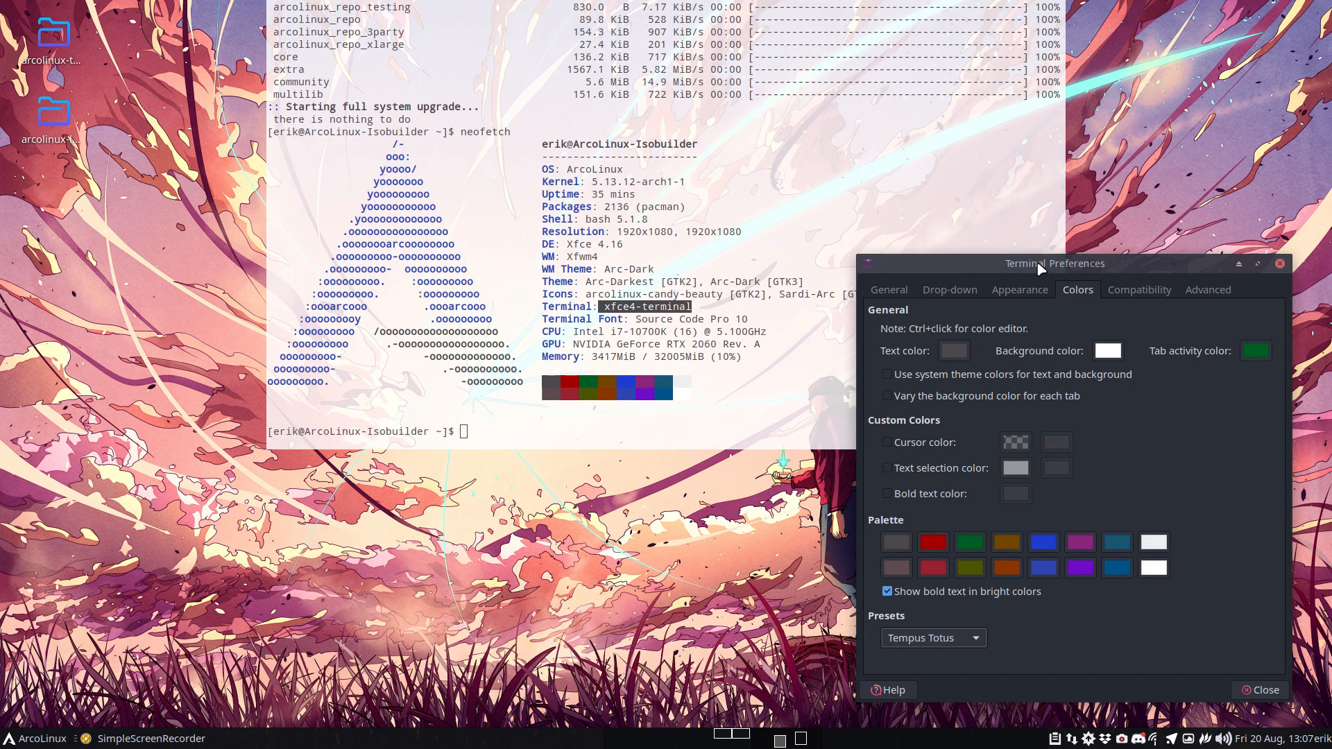
{"action": "left_click", "coordinate": [932, 639]}
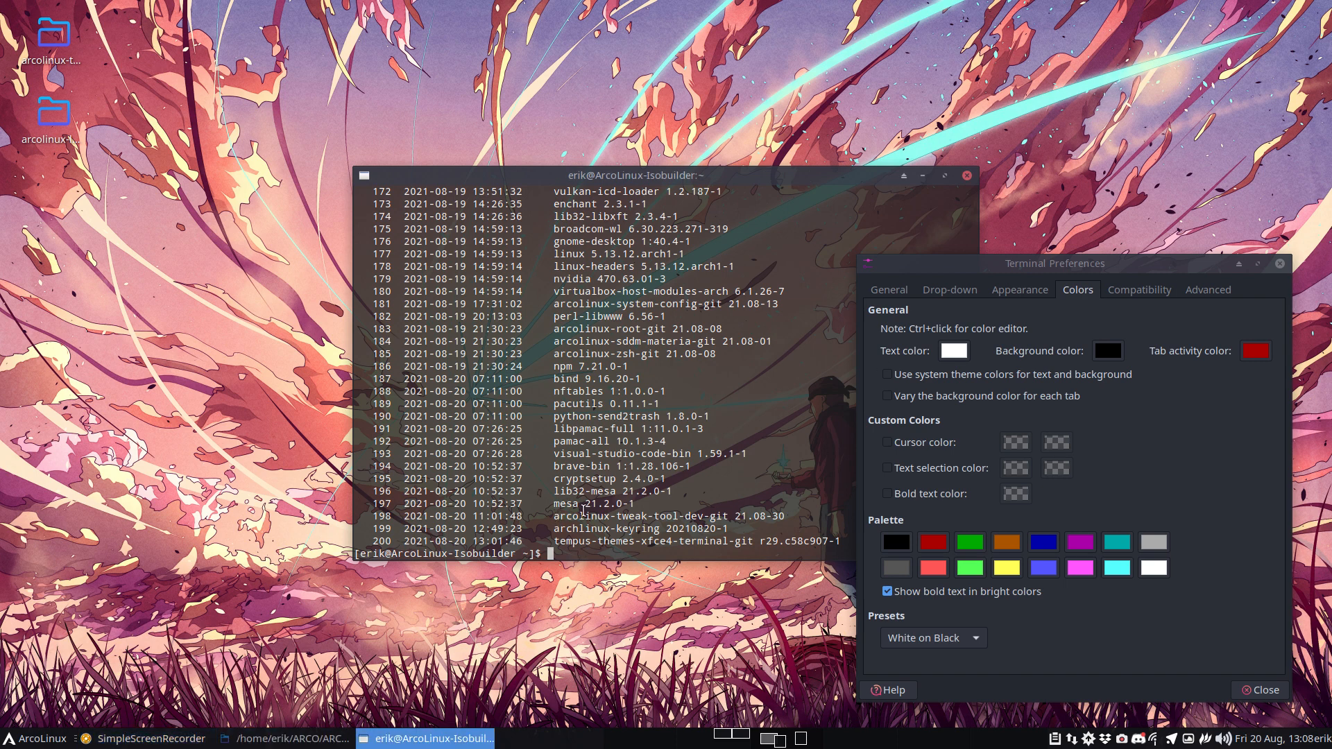
Install prot16-xfce4-terminal via sudo pacman -S in a separate terminal window
{"action": "type", "text": "sudo pacman"}
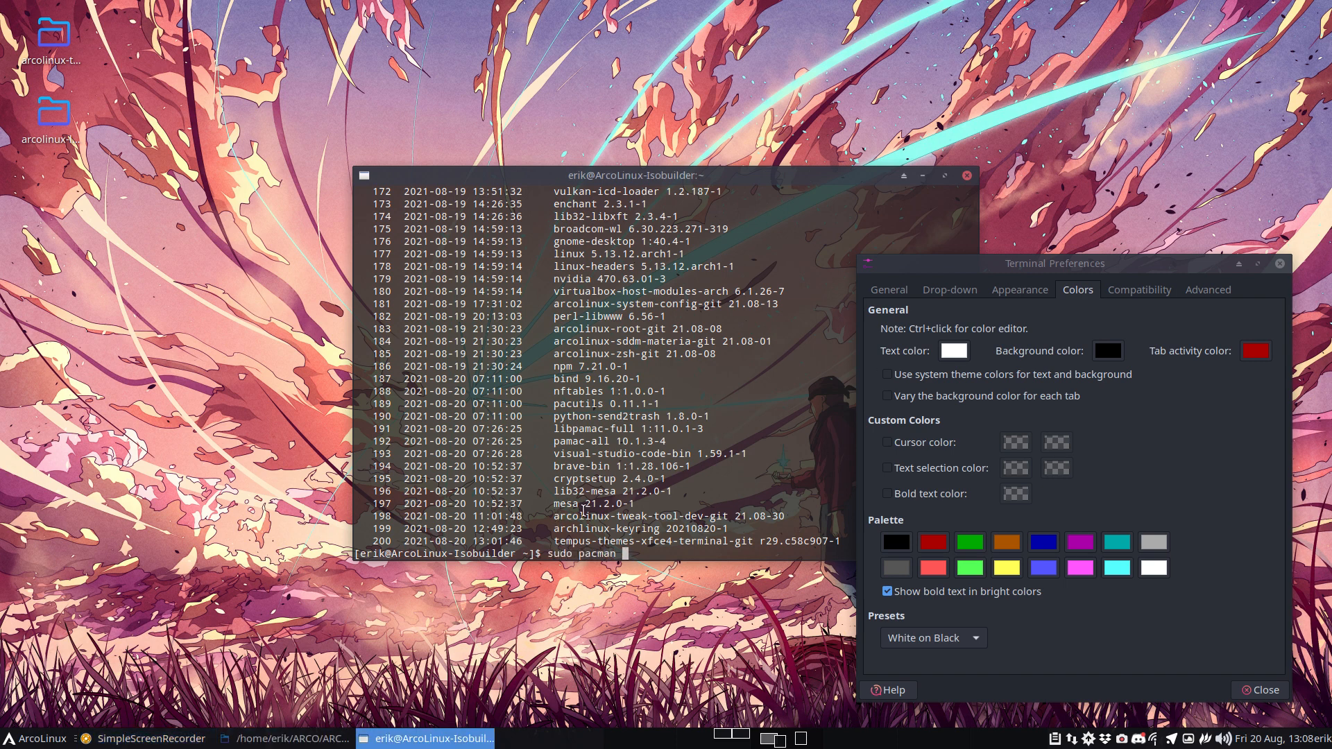
{"action": "type", "text": "-S prot"}
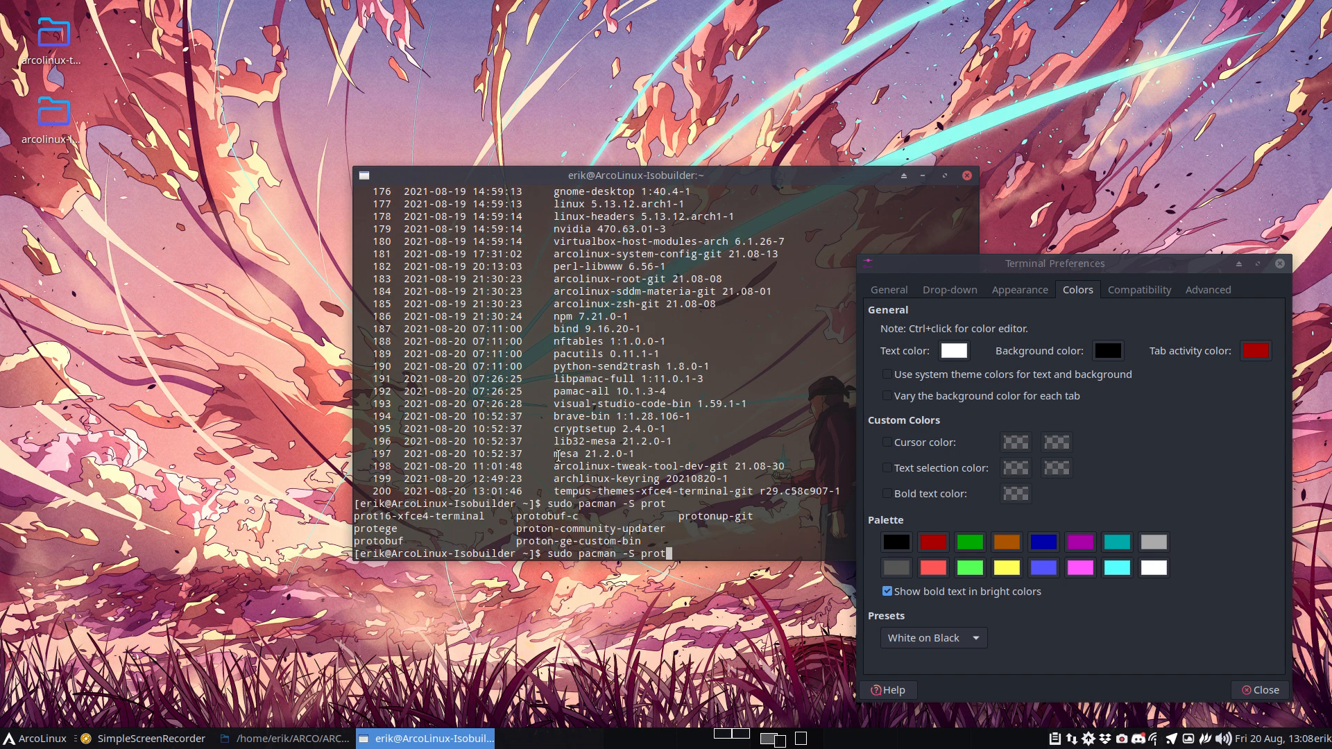
{"action": "left_click_drag", "start_coordinate": [662, 175], "coordinate": [465, 216]}
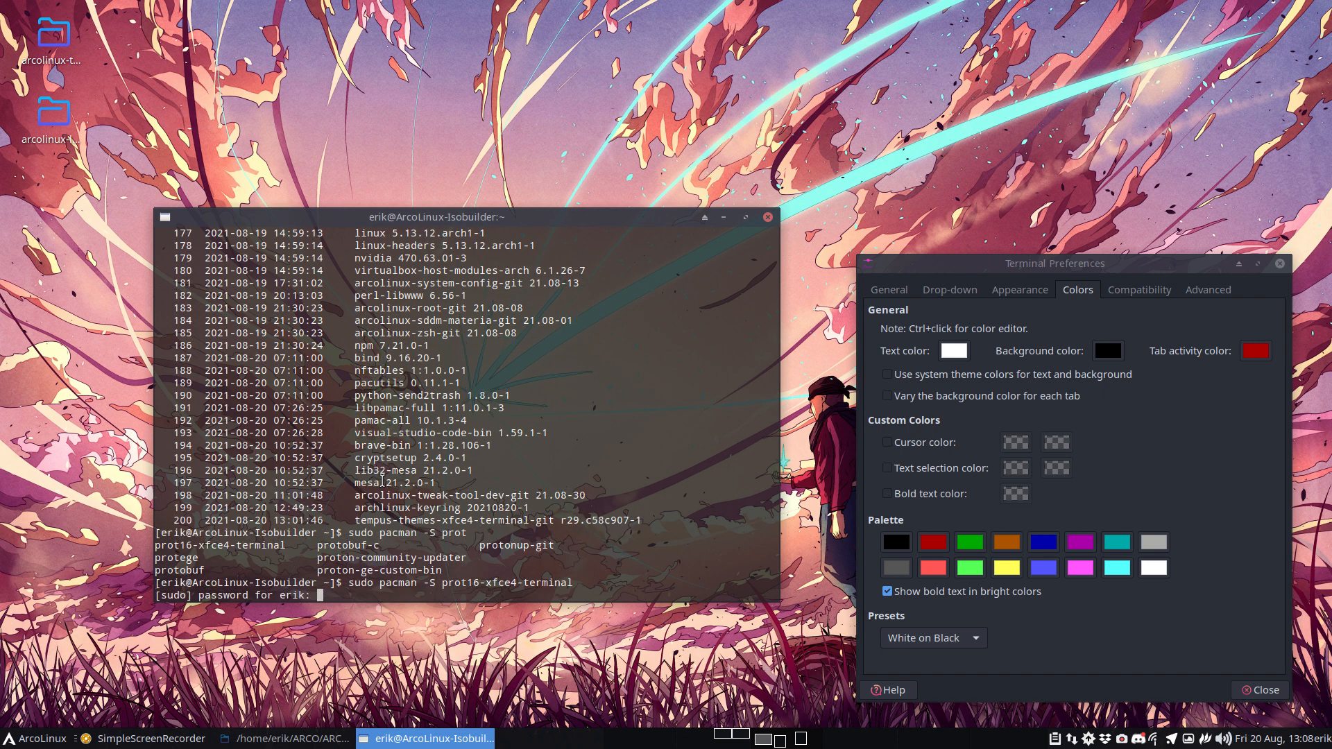
{"action": "key", "text": "Return"}
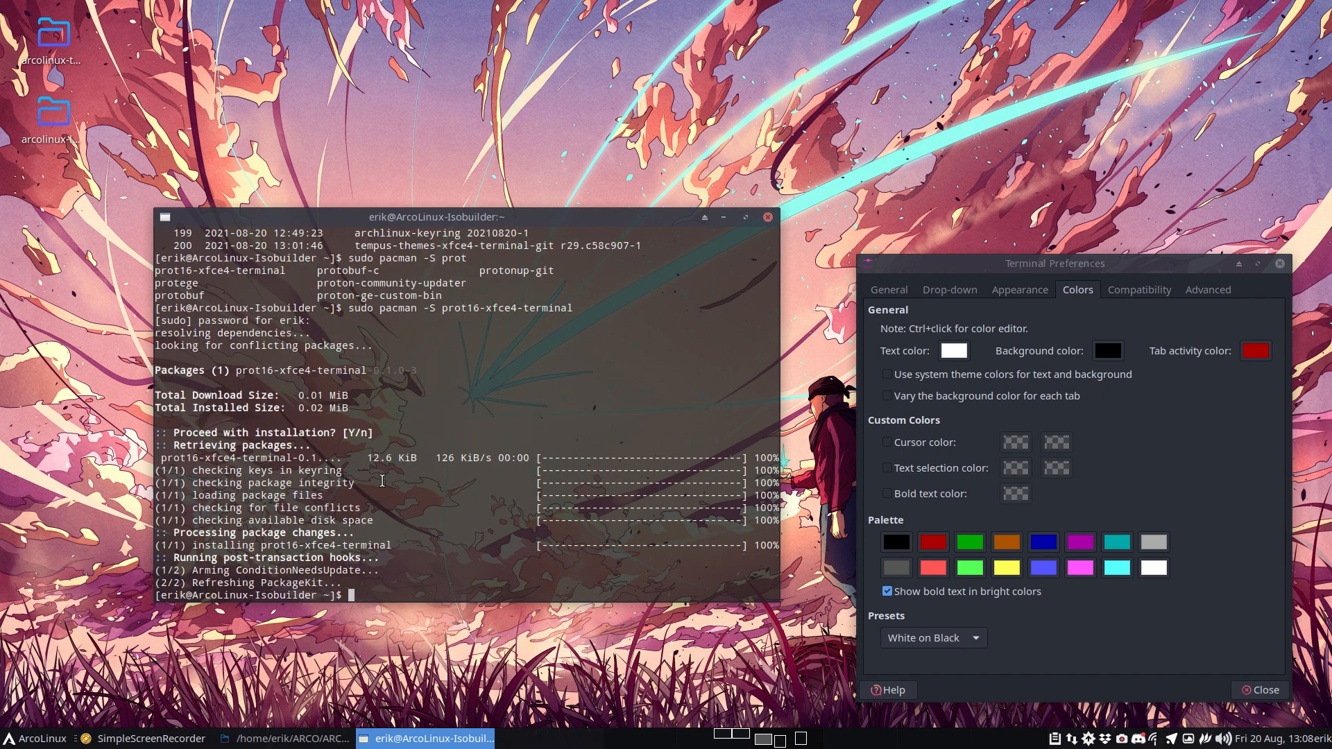
{"action": "mouse_move", "coordinate": [322, 408]}
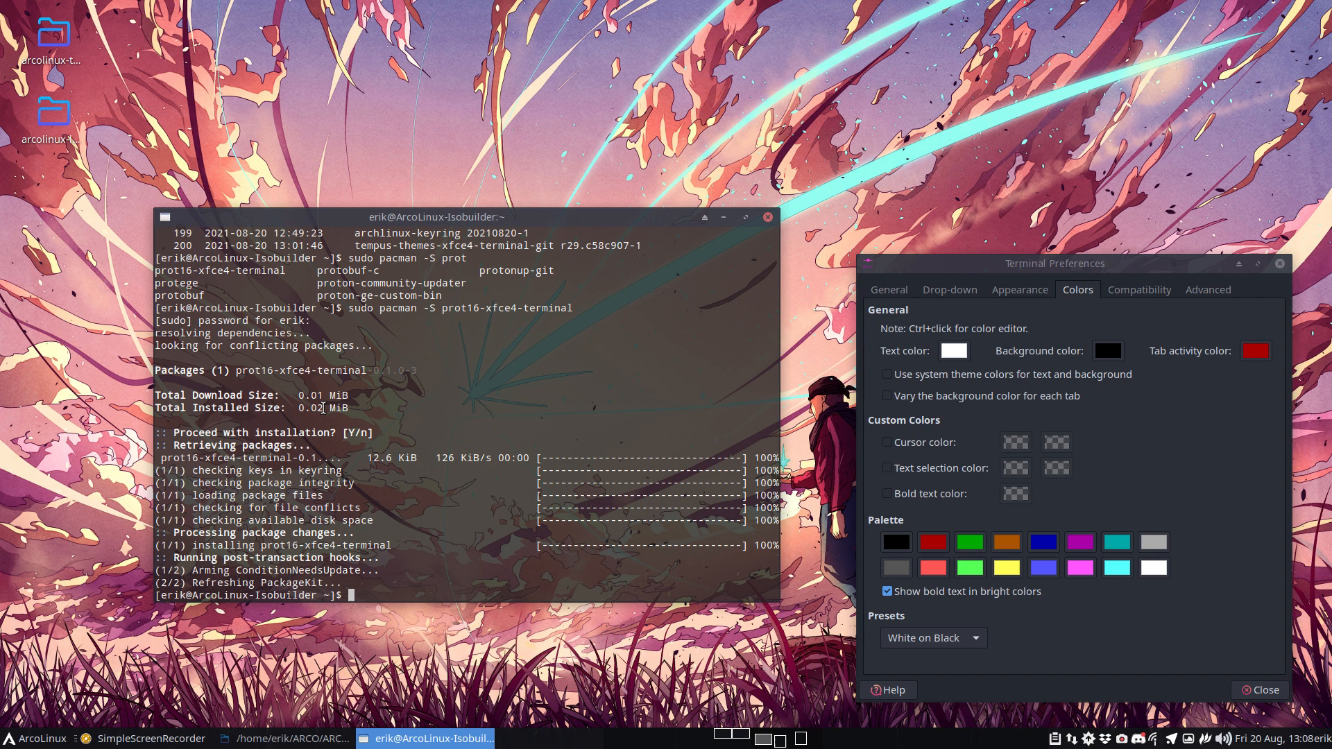
{"action": "mouse_move", "coordinate": [774, 225]}
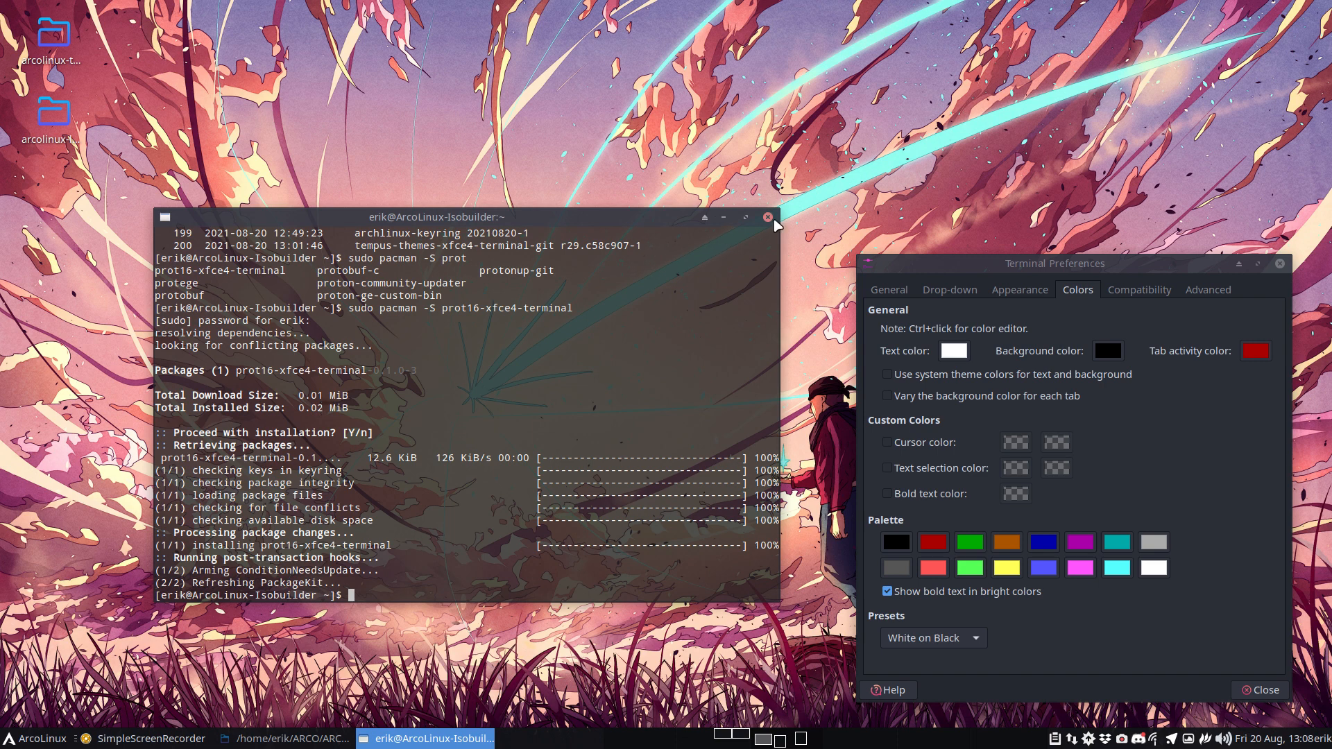
{"action": "mouse_move", "coordinate": [767, 219]}
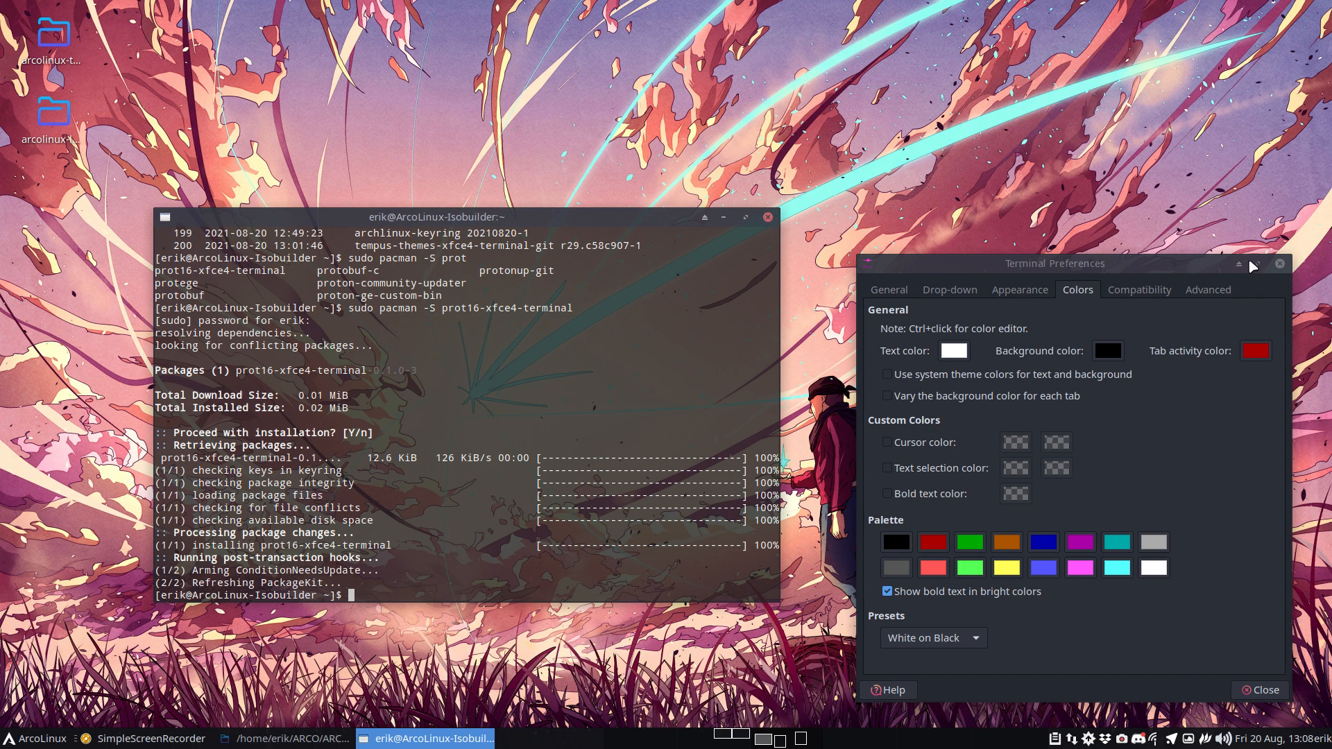
Close Preferences and the extra terminal, then bring up the Colors presets list again
{"action": "left_click", "coordinate": [1265, 690]}
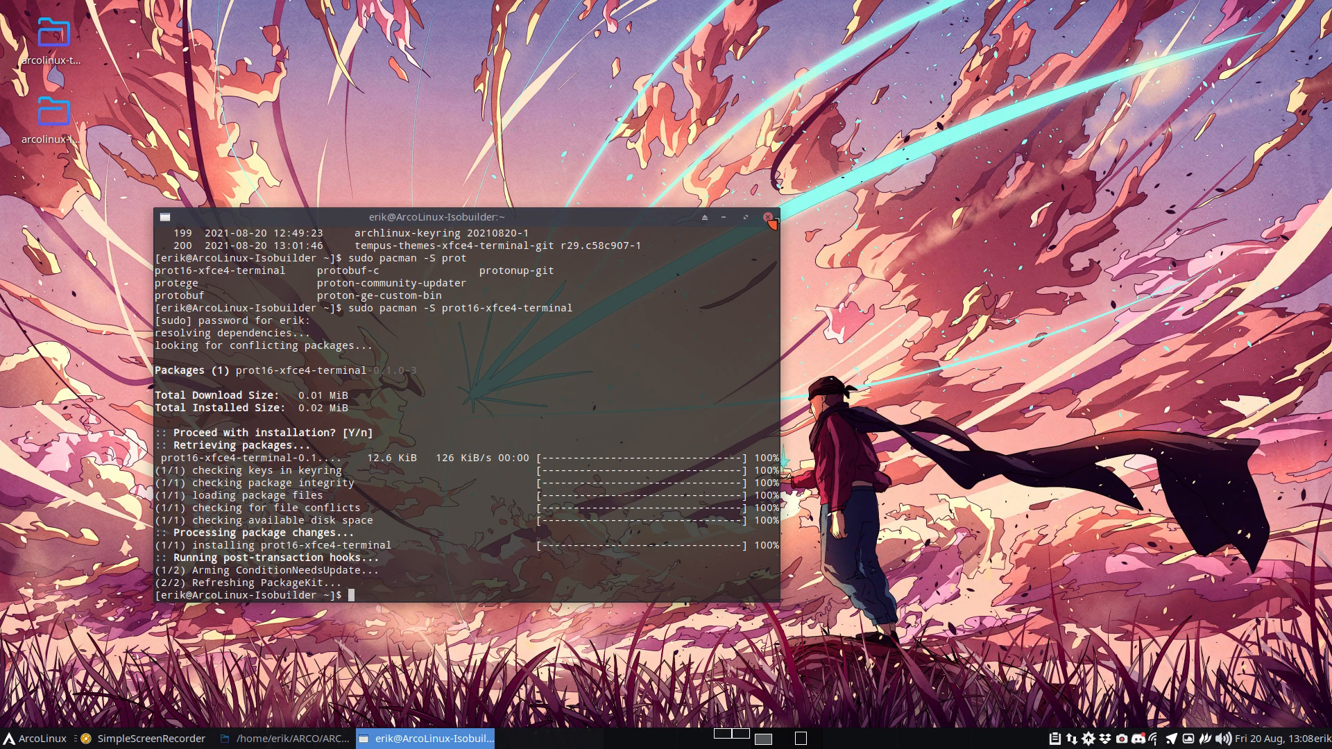
{"action": "left_click", "coordinate": [766, 217]}
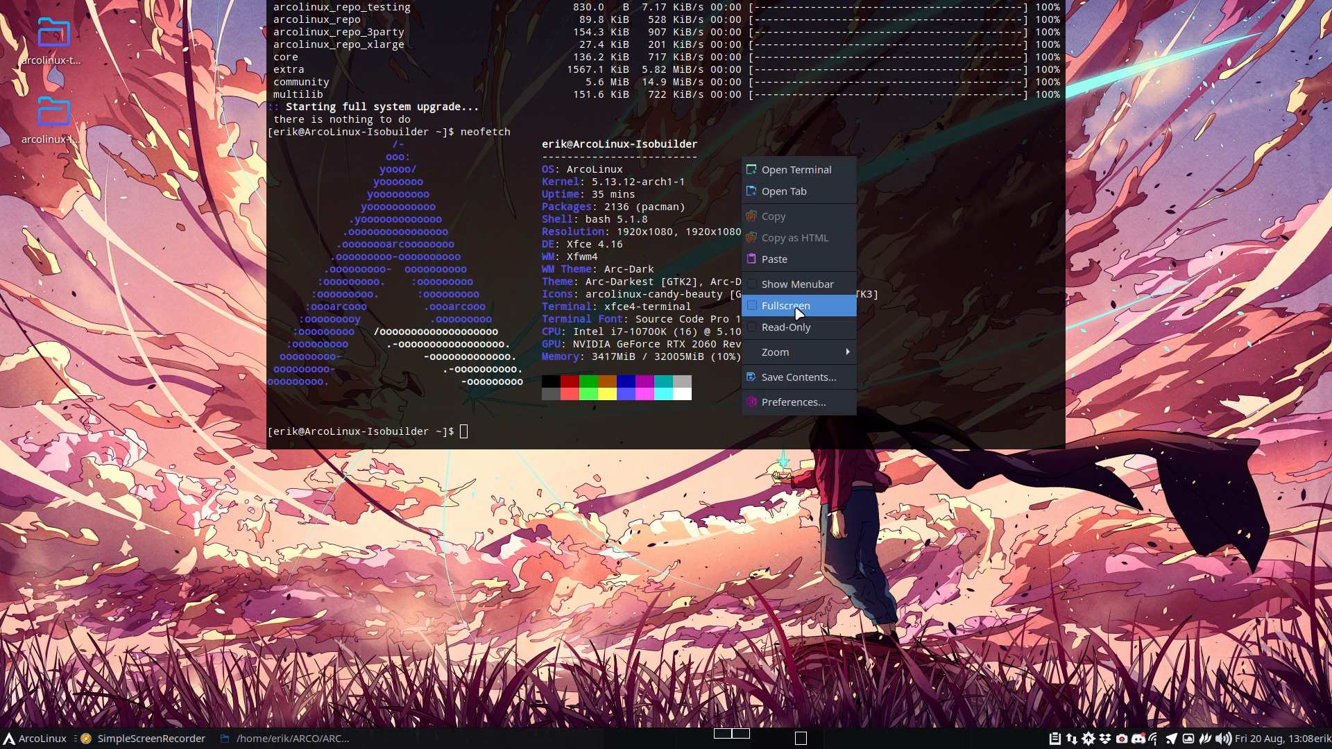
{"action": "left_click", "coordinate": [793, 402]}
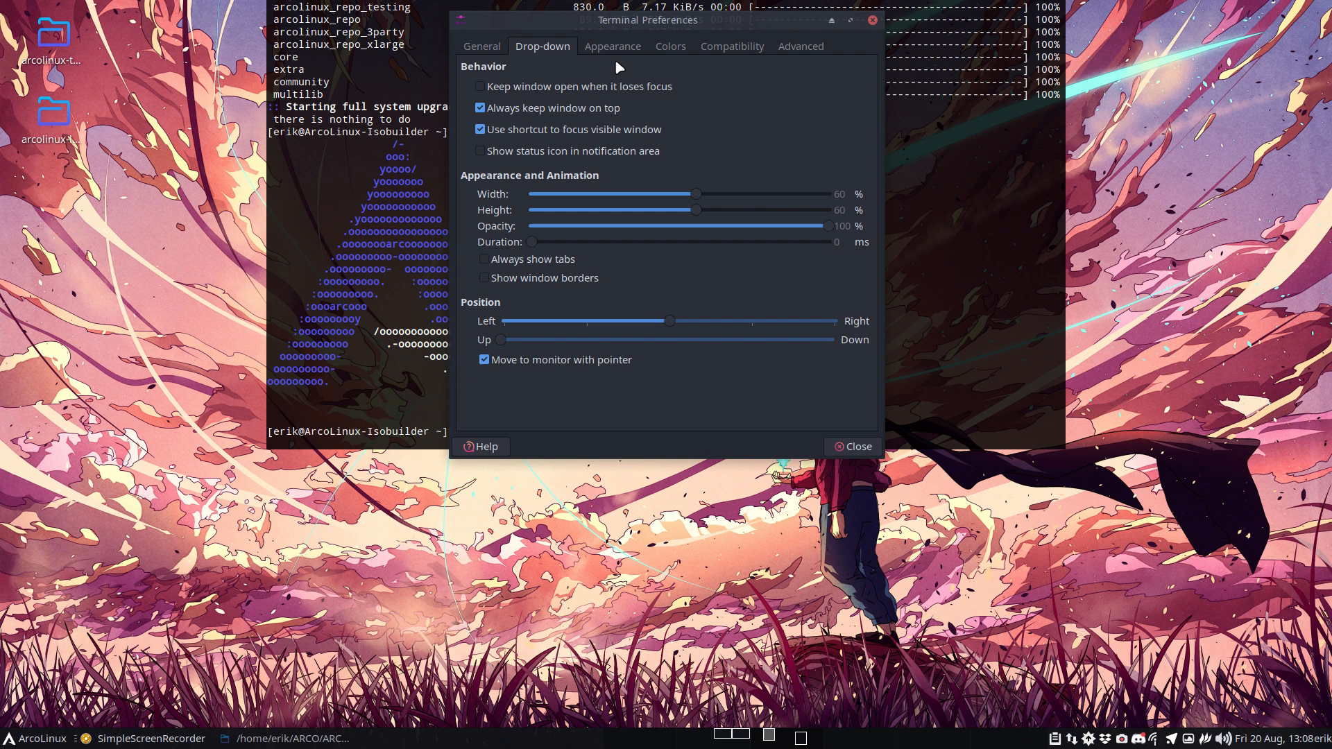
{"action": "left_click", "coordinate": [612, 46]}
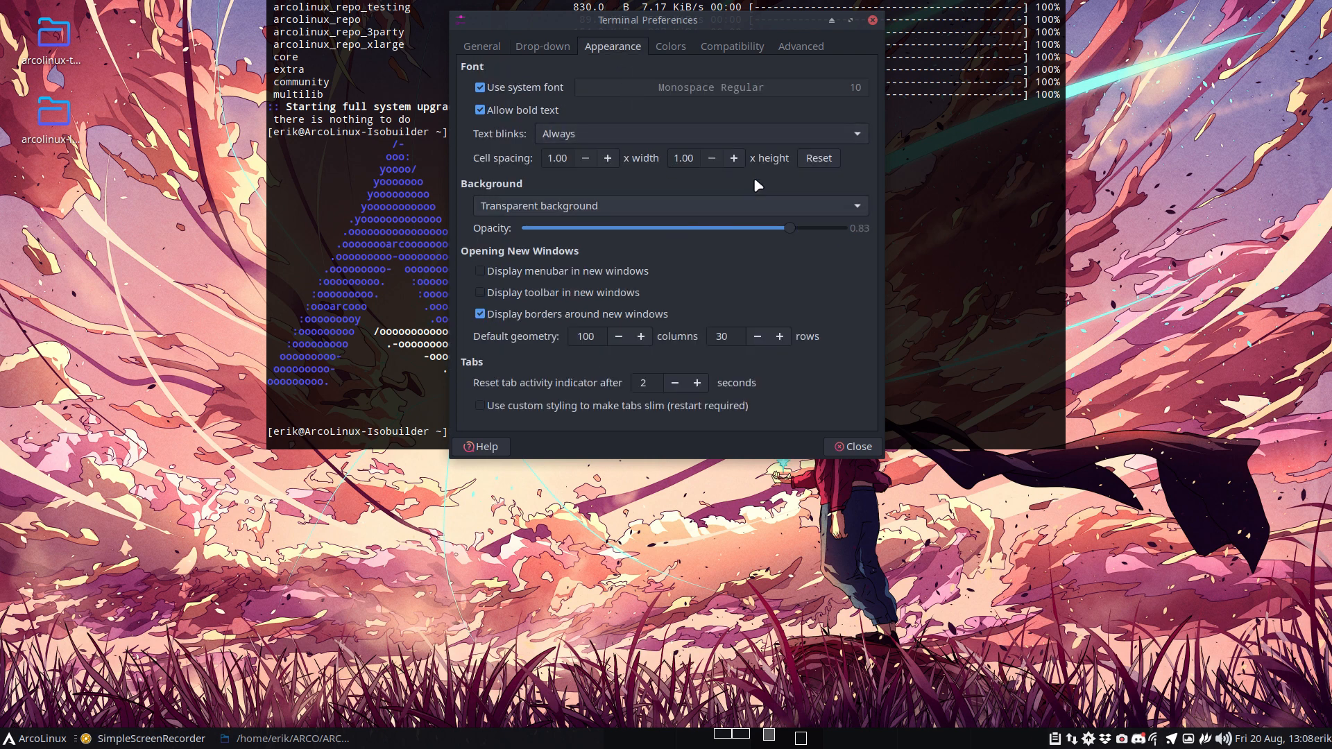
{"action": "left_click", "coordinate": [671, 46]}
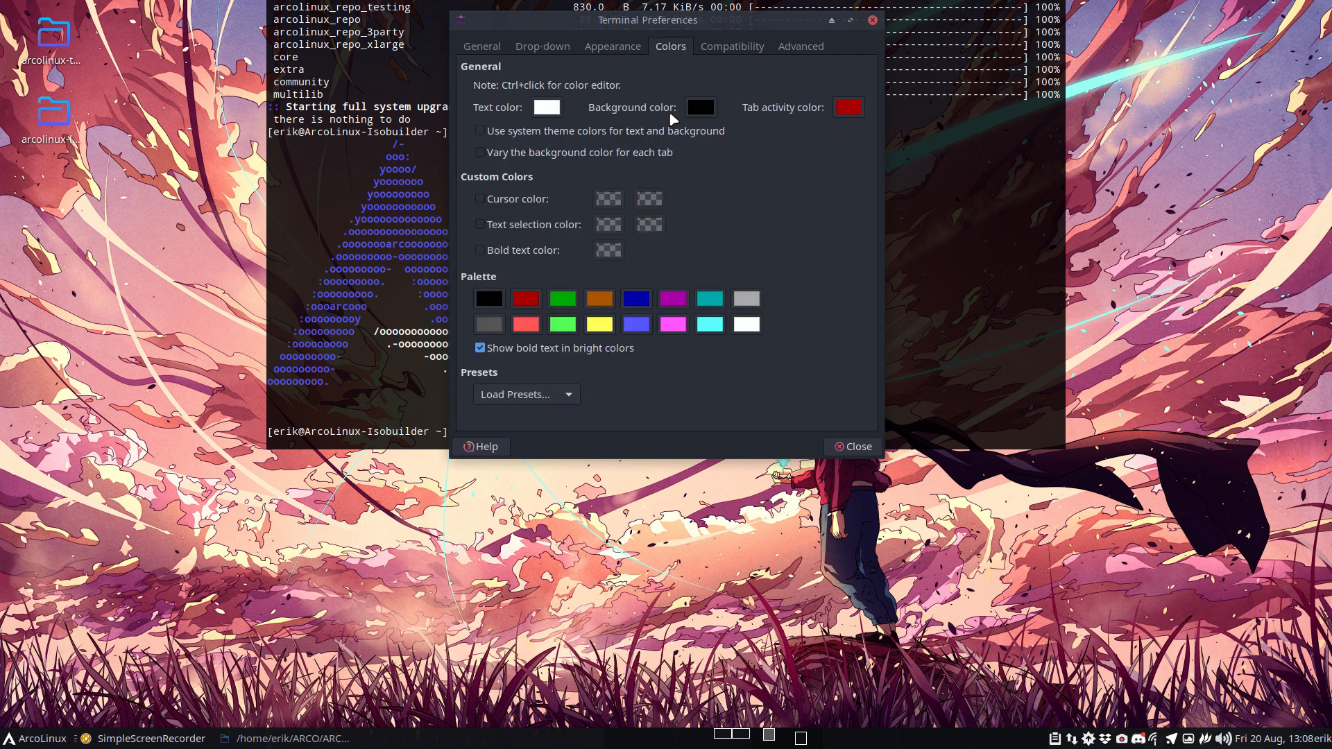
{"action": "left_click", "coordinate": [520, 394]}
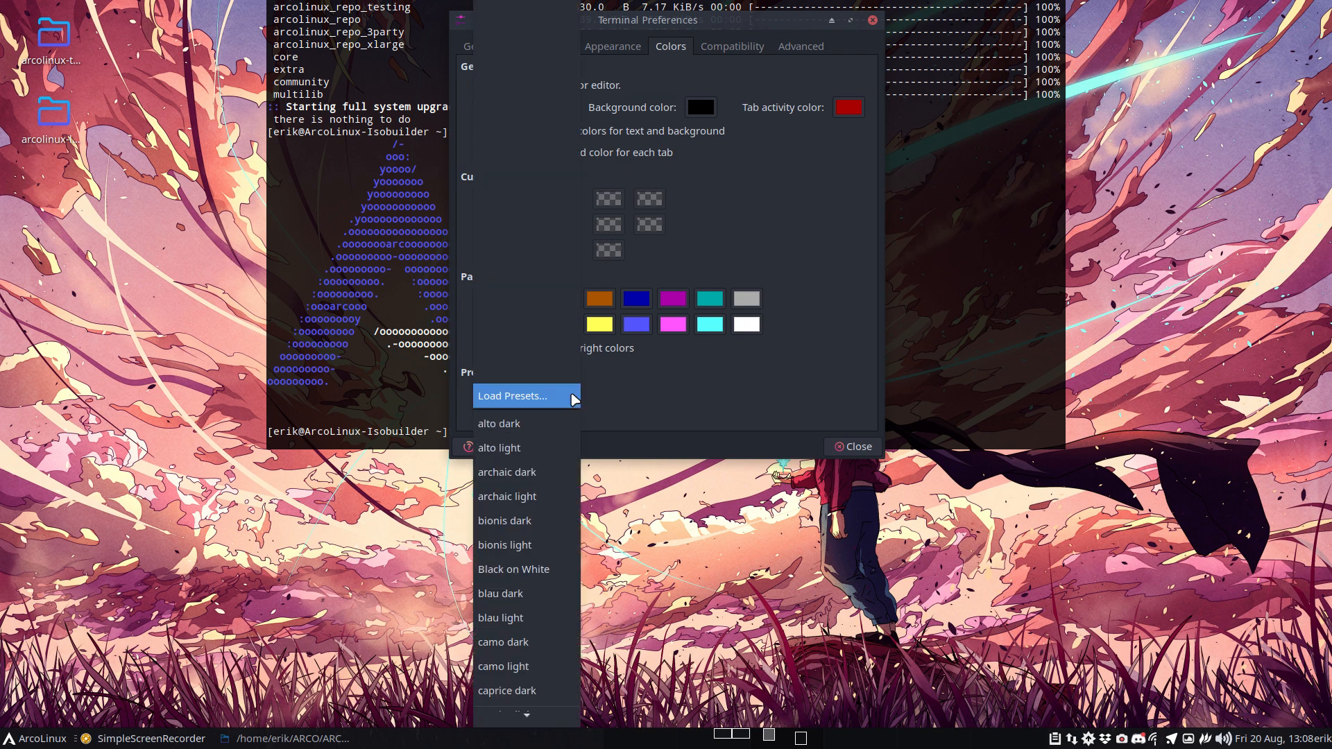
Scroll the preset list and apply alto light, then blau light
{"action": "scroll", "scroll_direction": "down", "scroll_amount": 3}
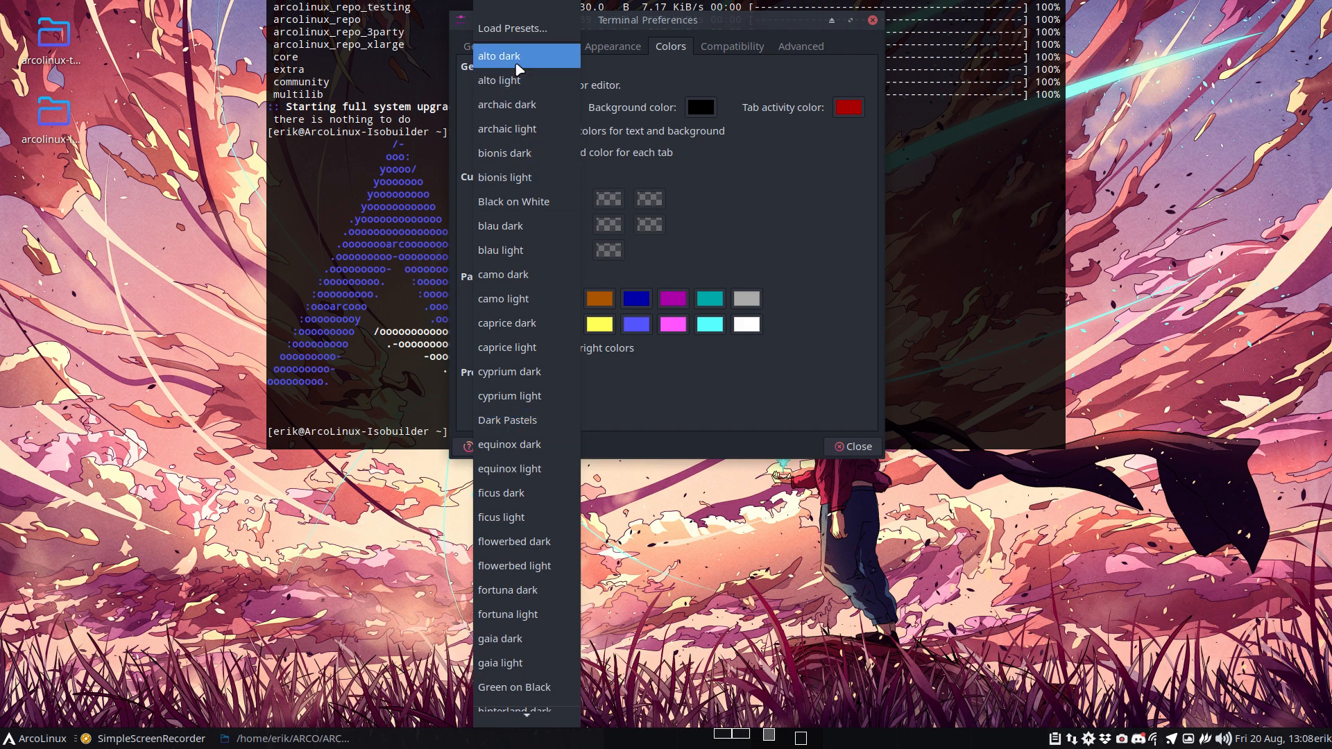
{"action": "left_click", "coordinate": [499, 55]}
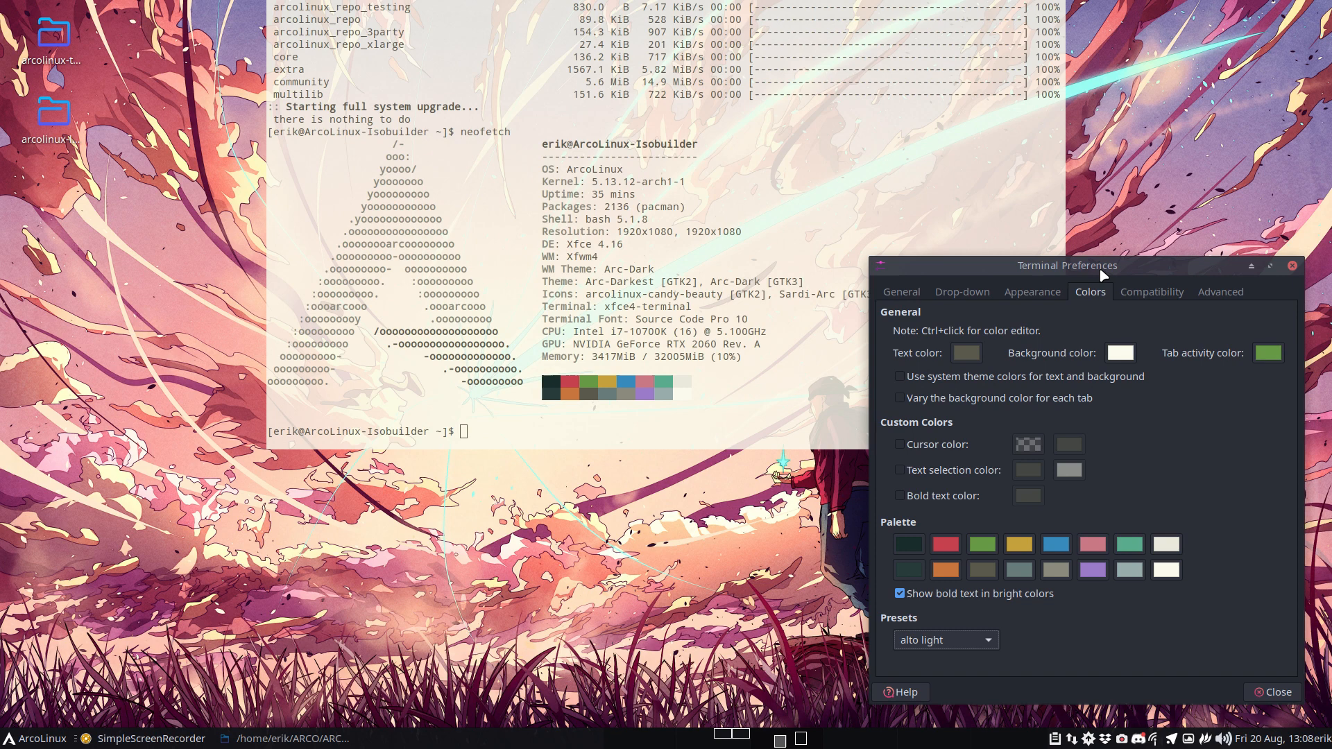
{"action": "left_click", "coordinate": [946, 639]}
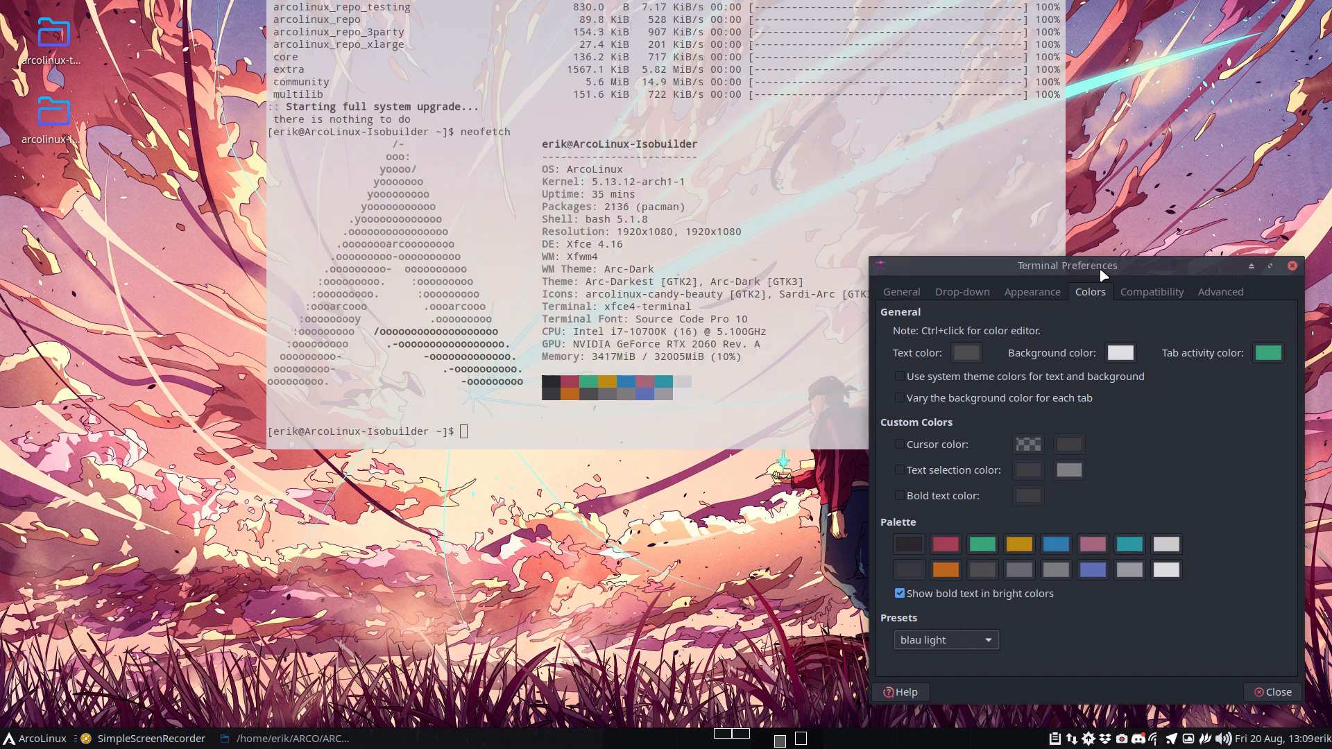
Cycle through prot16 presets from caprice light to Tango, settling on Tempus Classic
{"action": "left_click", "coordinate": [945, 640]}
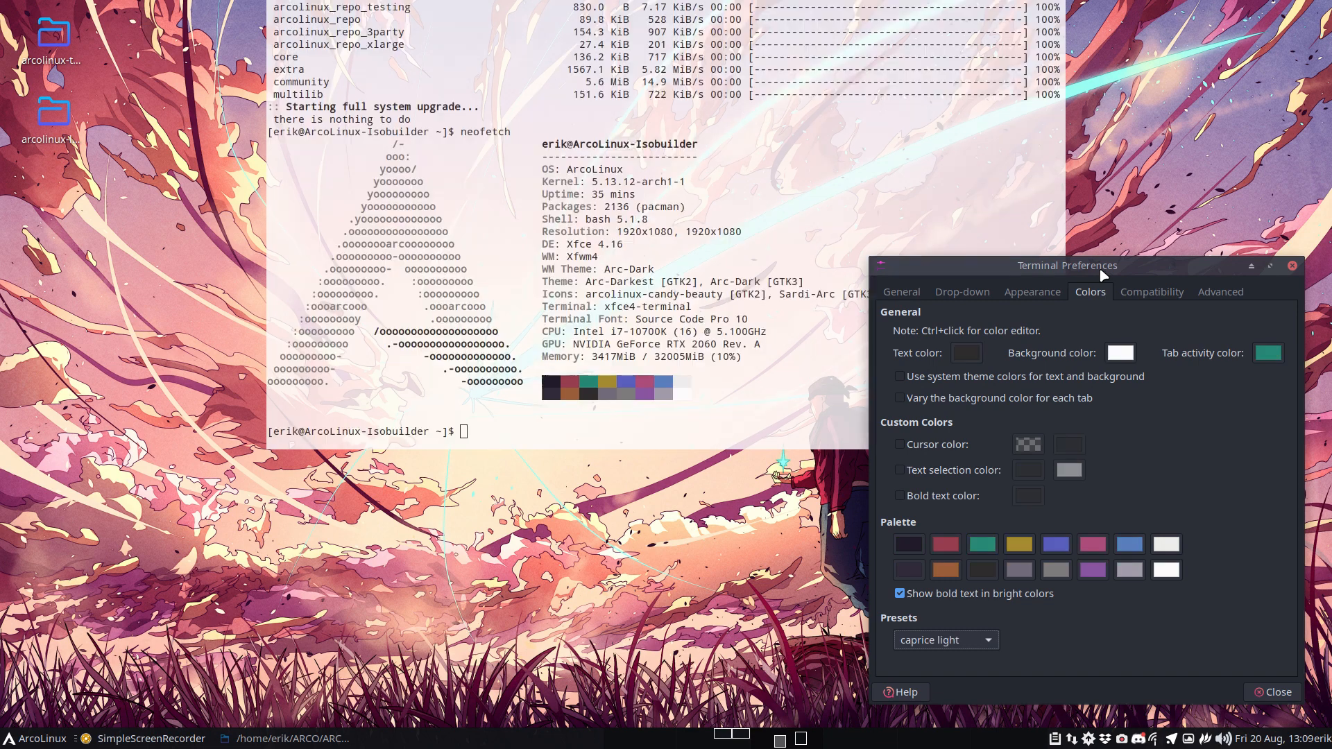
{"action": "left_click", "coordinate": [945, 640]}
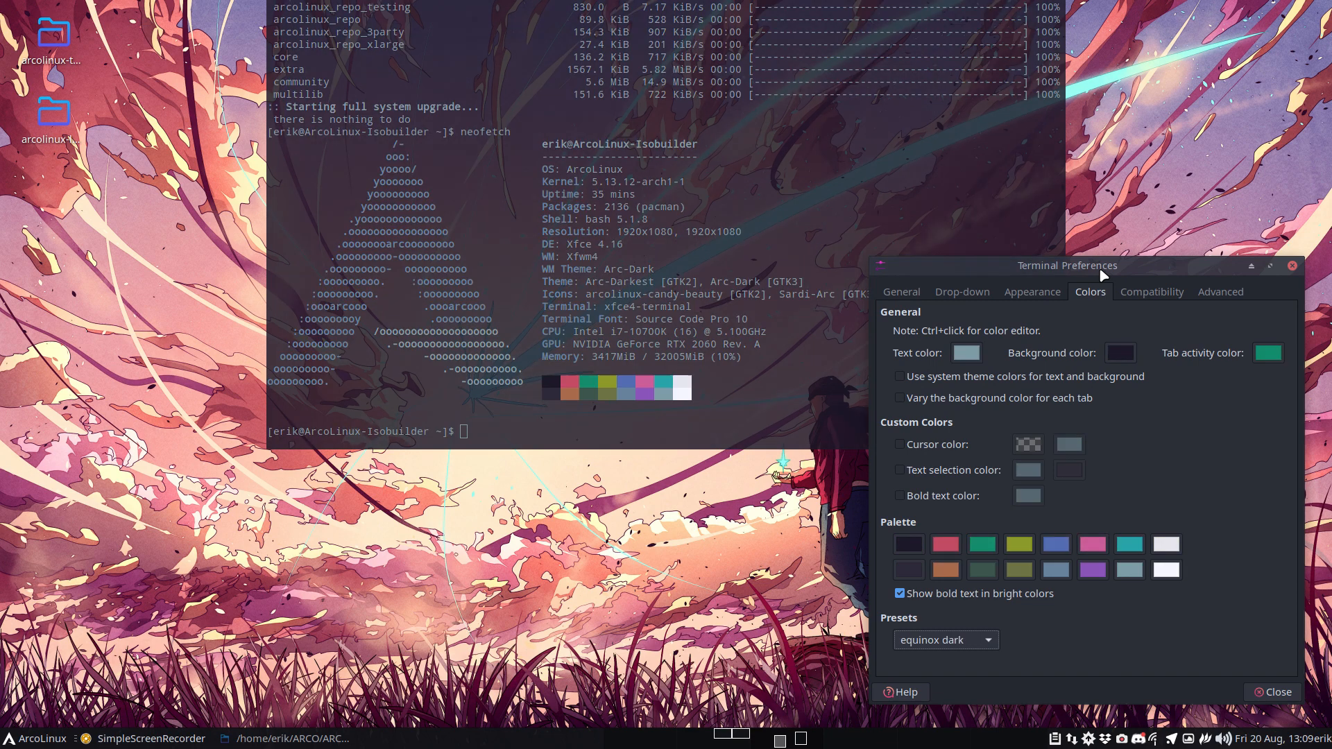
{"action": "left_click", "coordinate": [946, 639]}
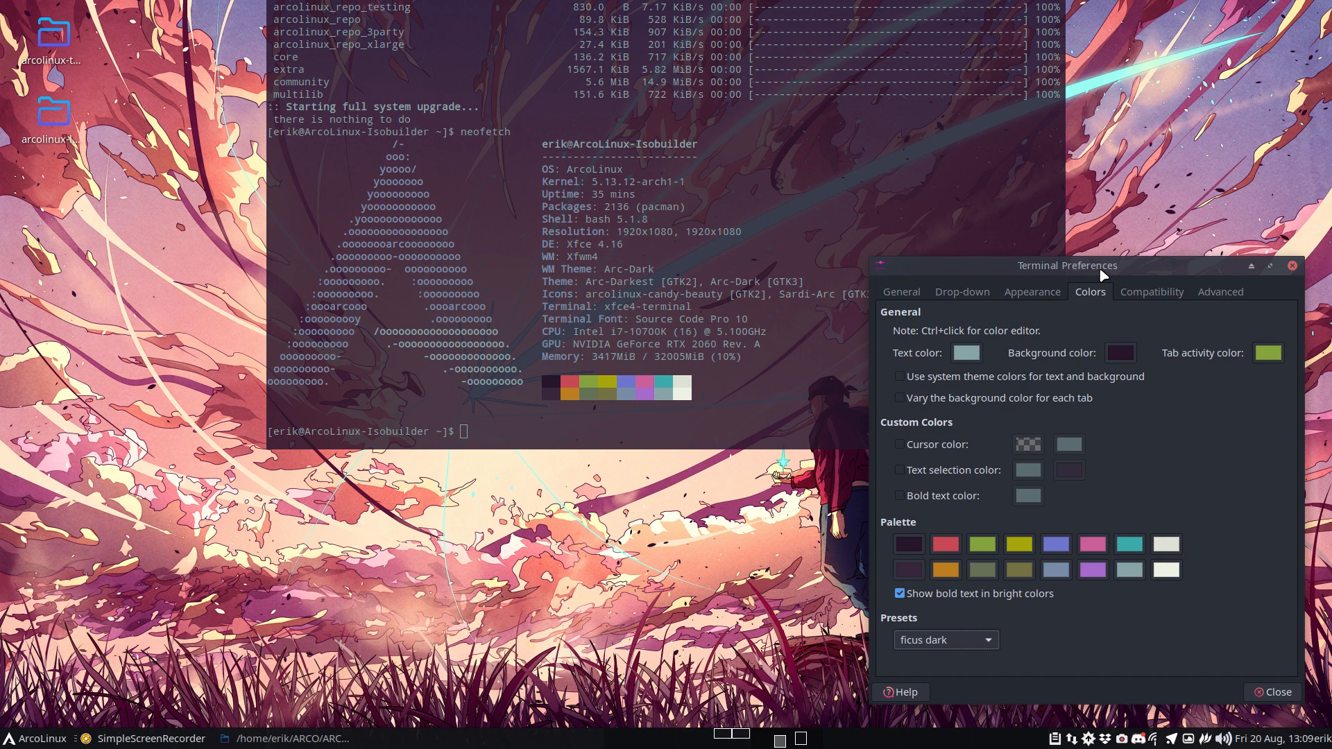
{"action": "left_click", "coordinate": [946, 640]}
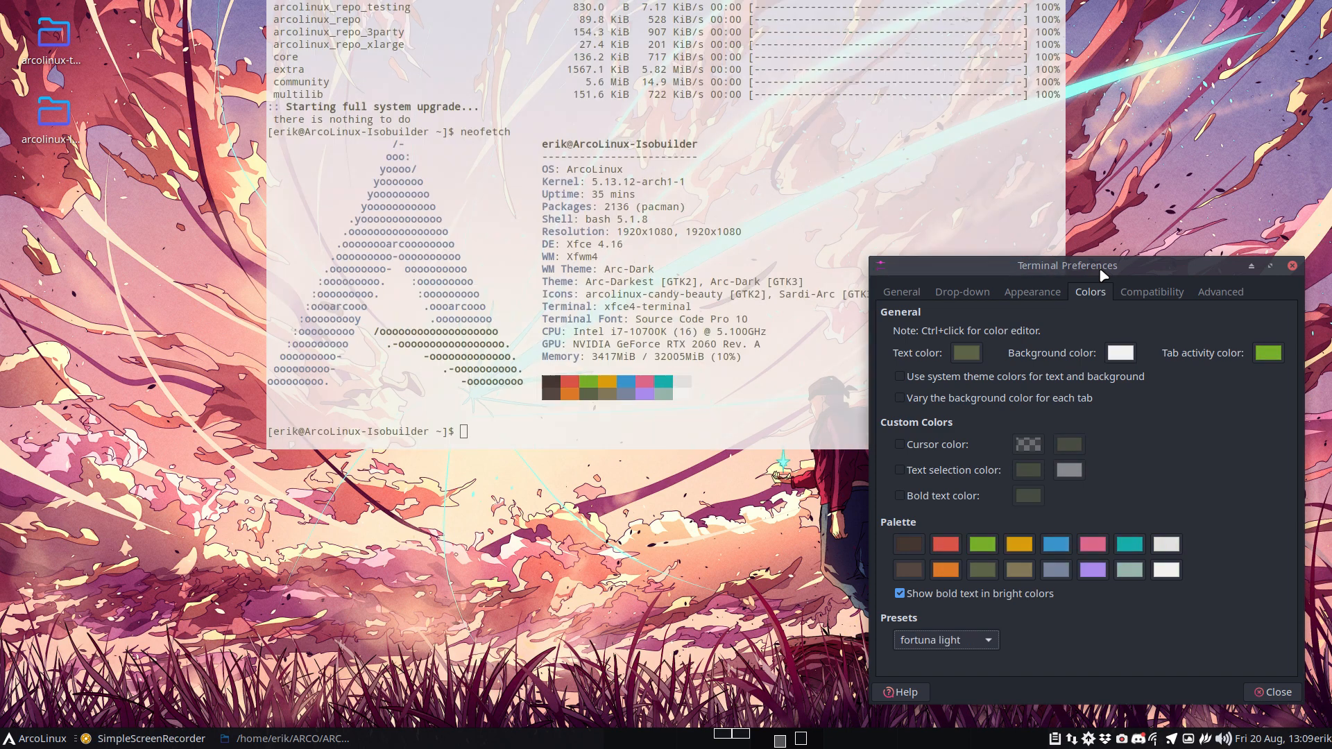
{"action": "left_click", "coordinate": [946, 639]}
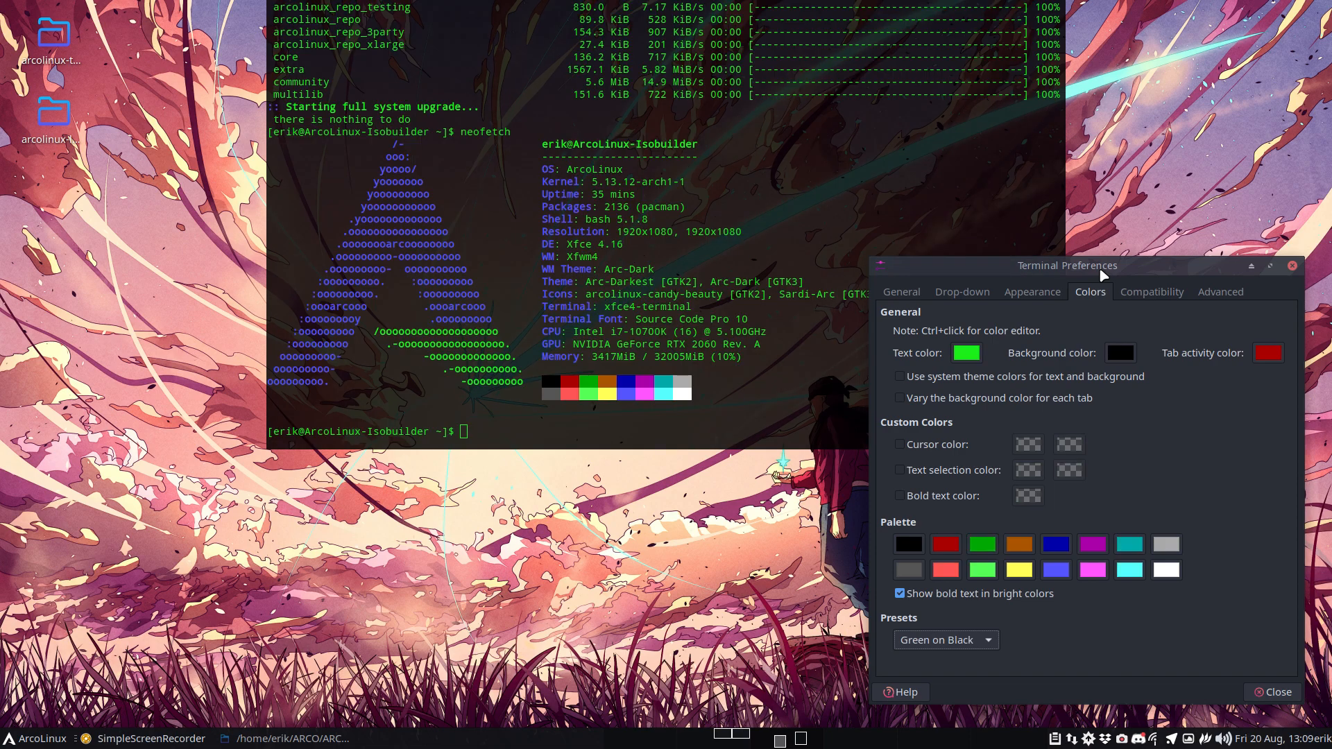
{"action": "left_click", "coordinate": [946, 640]}
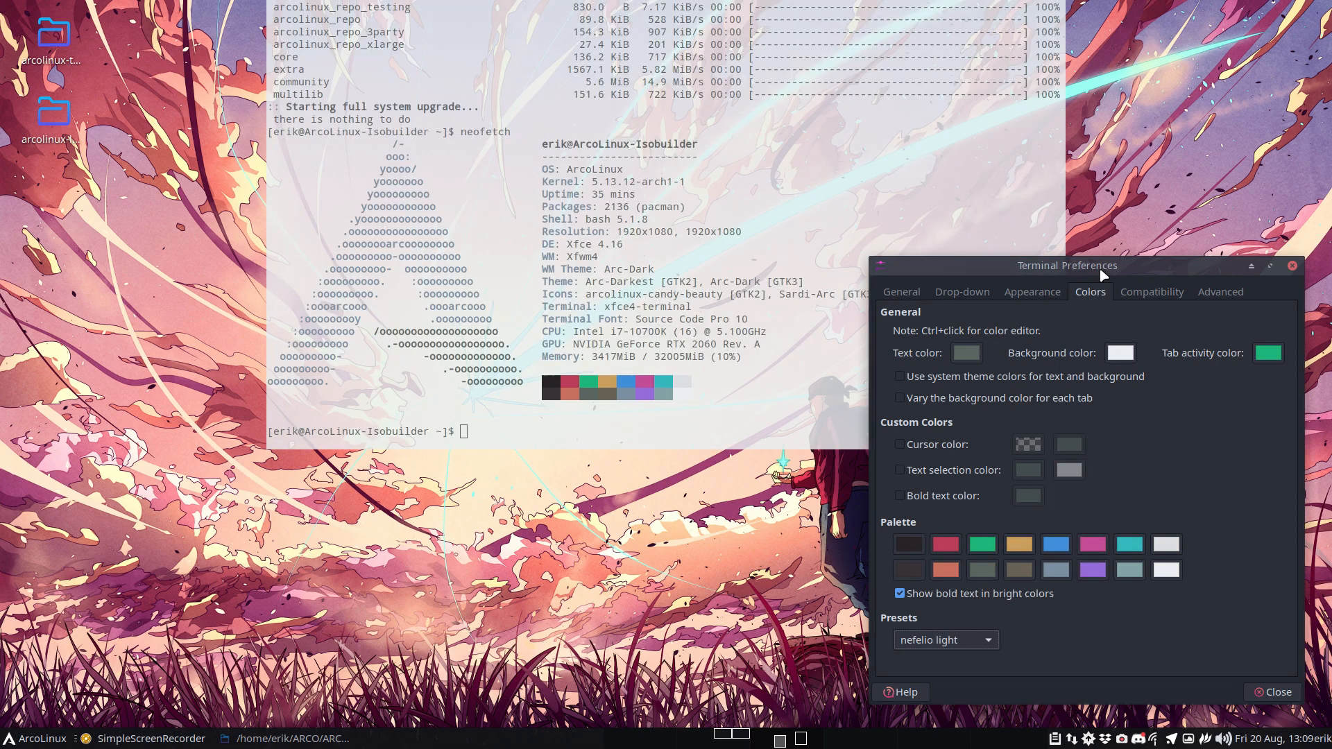
{"action": "left_click", "coordinate": [946, 640]}
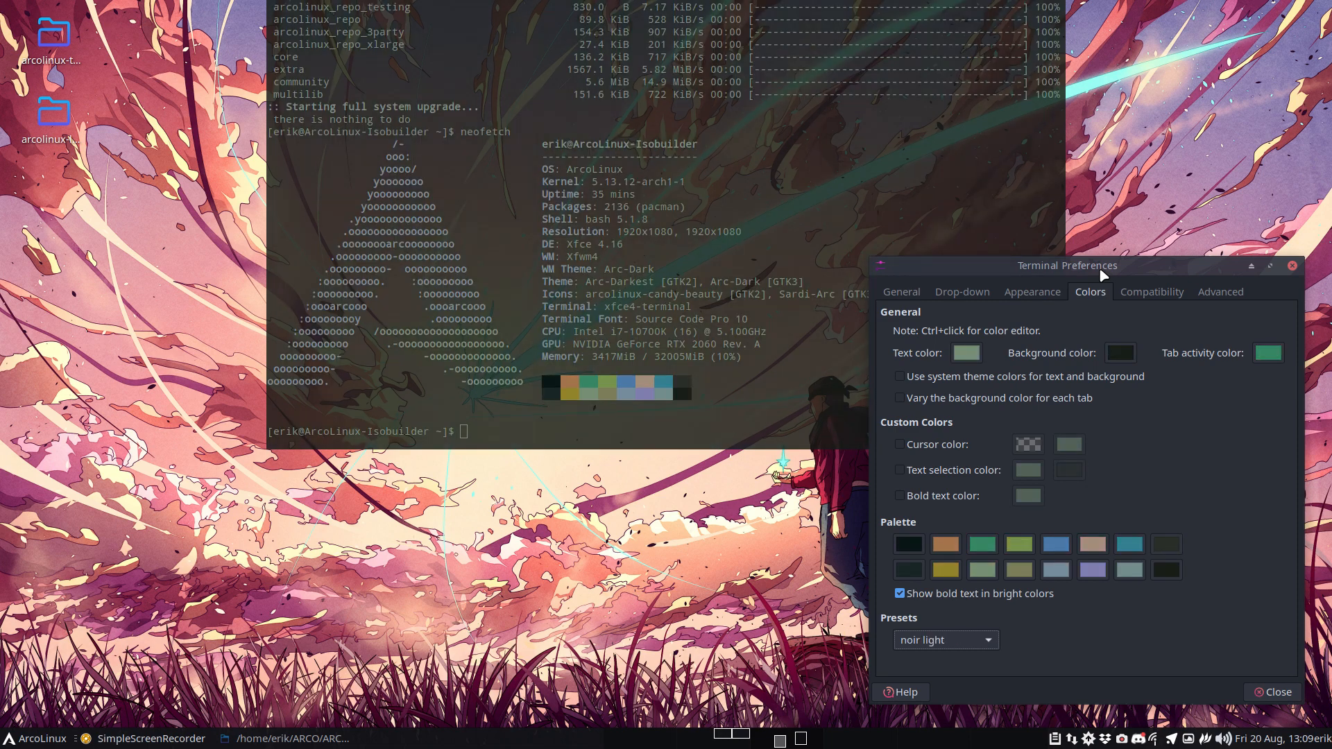
{"action": "left_click", "coordinate": [946, 640]}
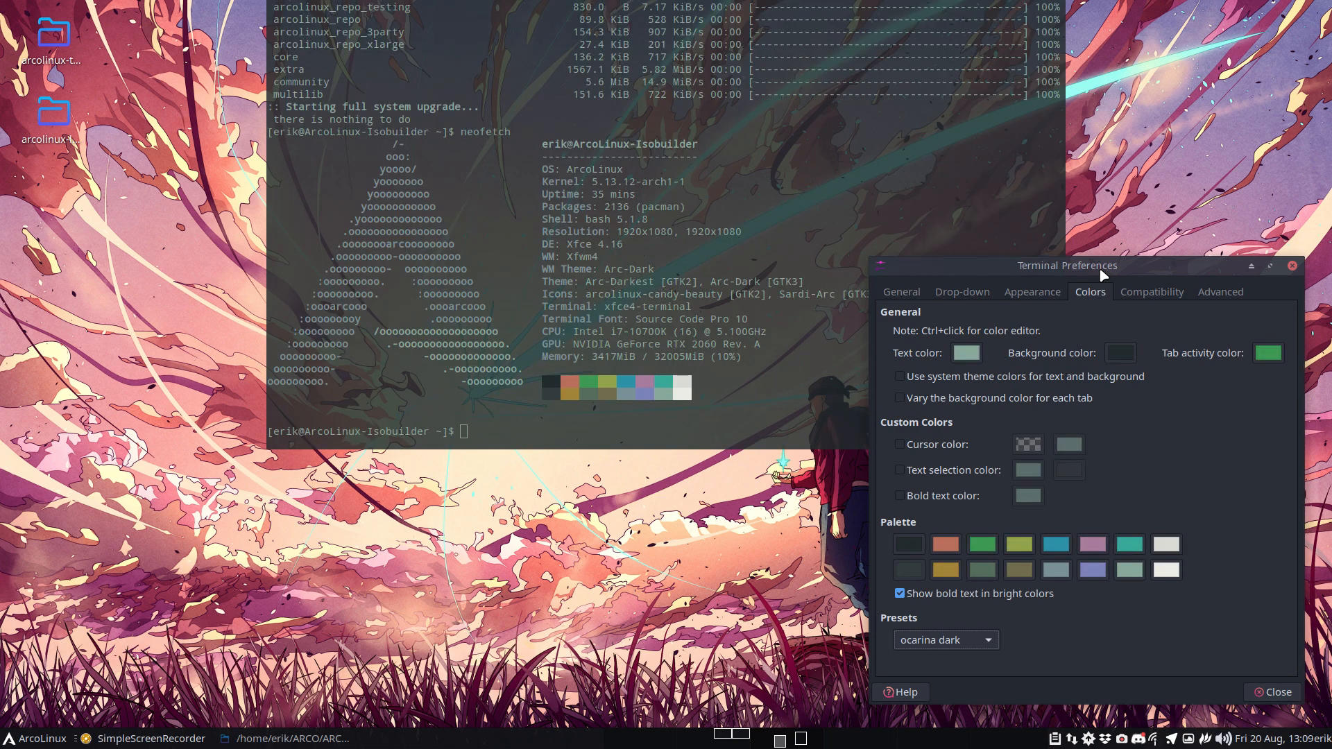
{"action": "left_click", "coordinate": [946, 639]}
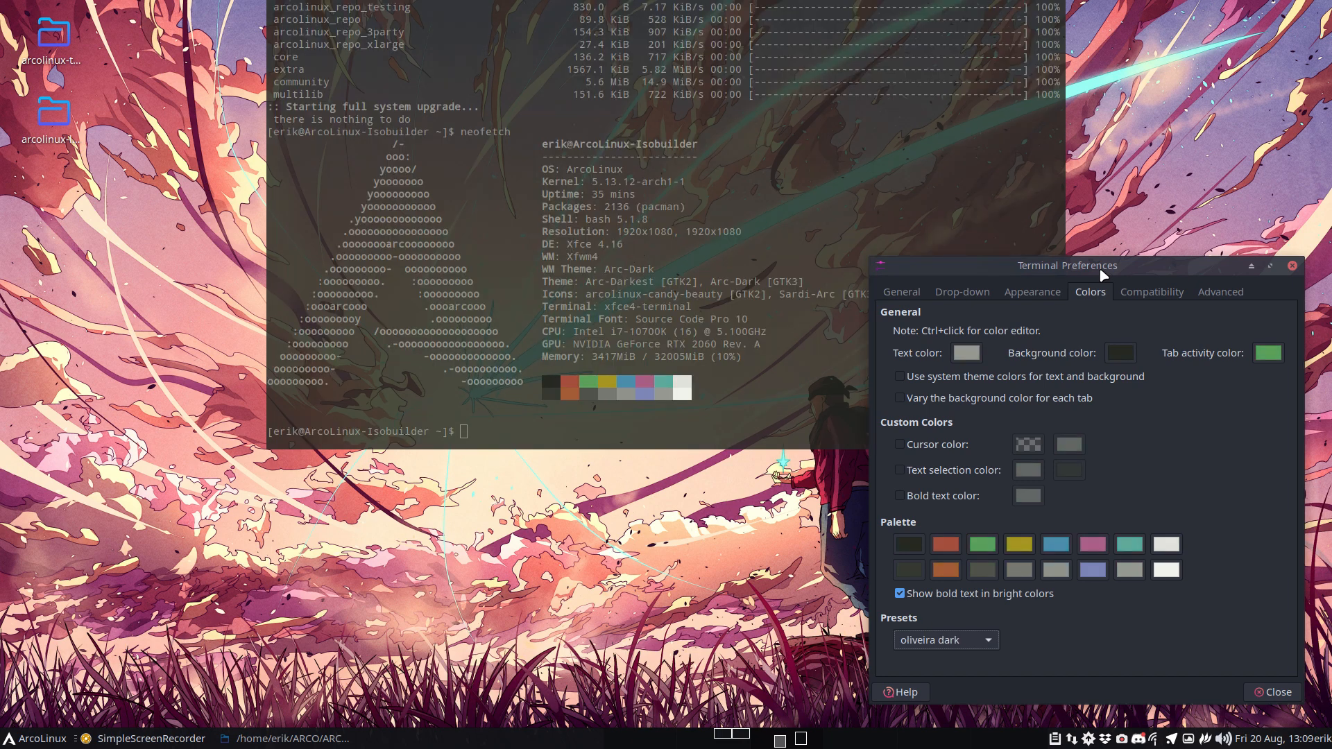
{"action": "left_click", "coordinate": [946, 639]}
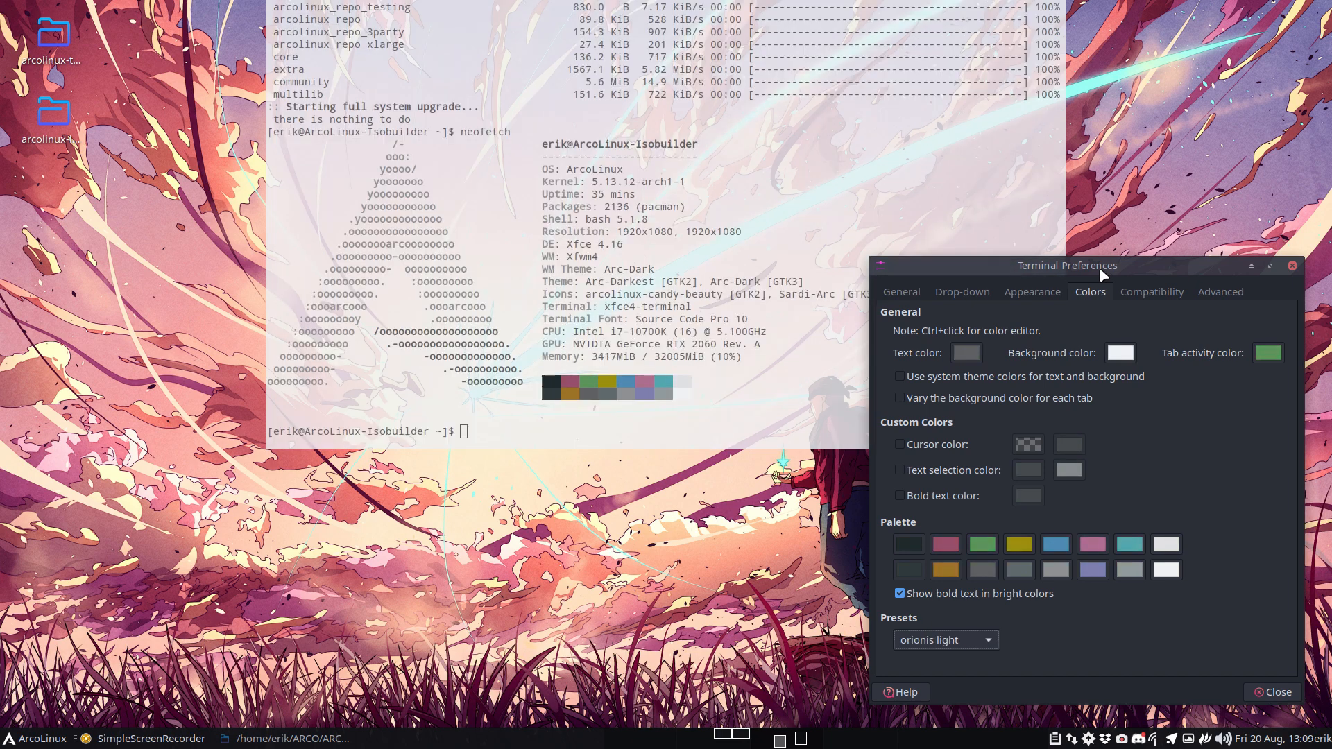
{"action": "left_click", "coordinate": [946, 640]}
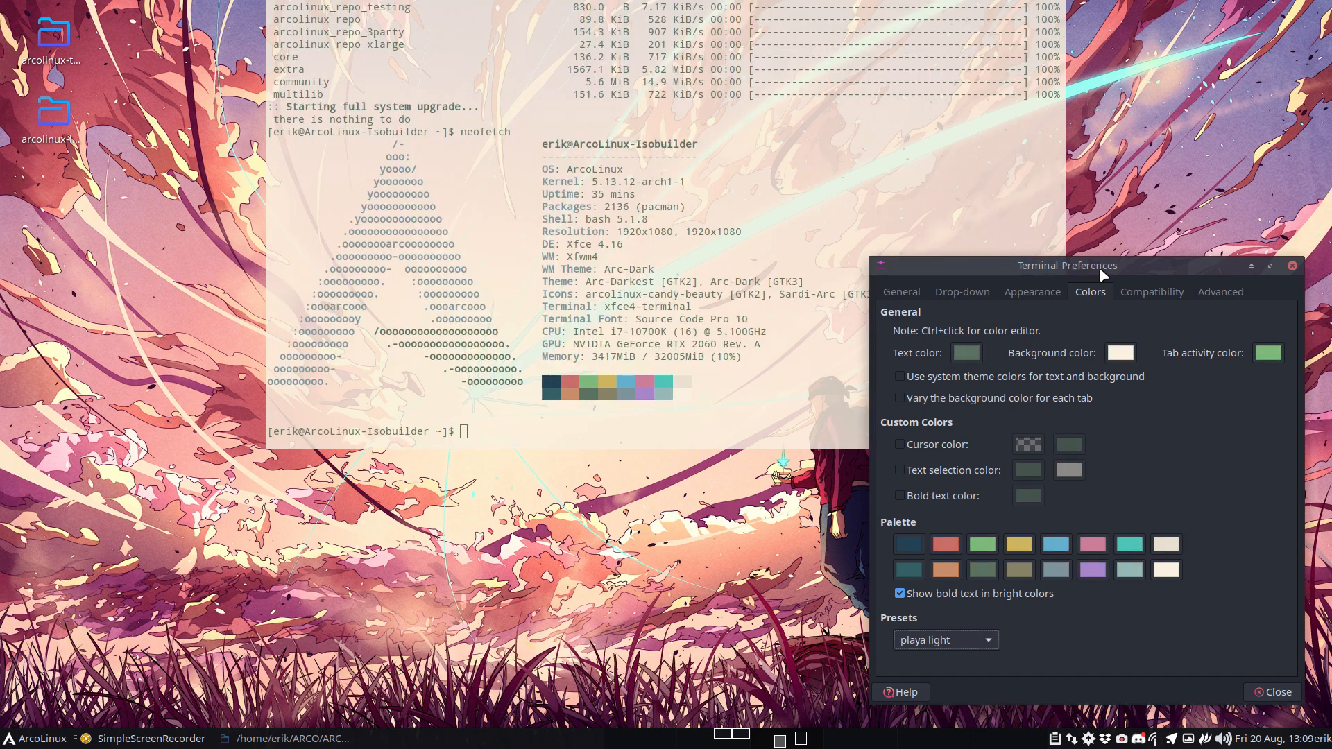
{"action": "left_click", "coordinate": [946, 639]}
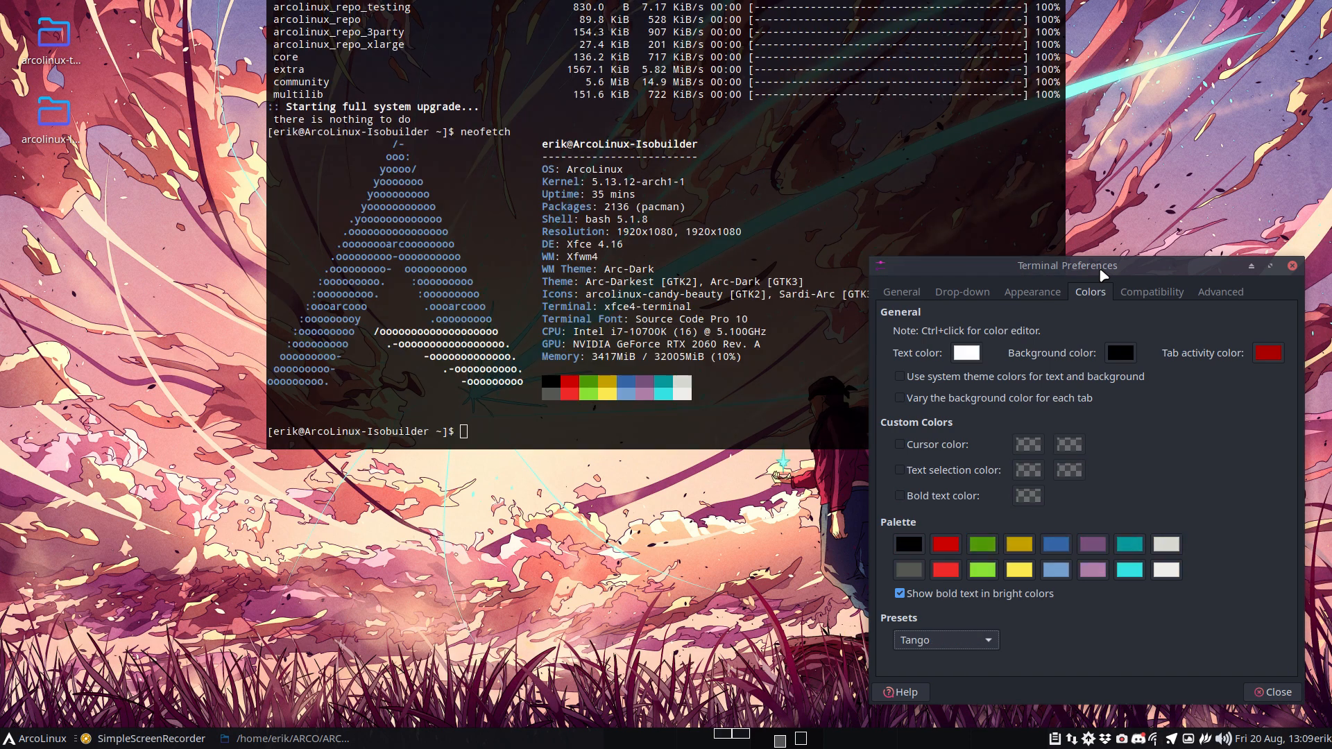
{"action": "left_click", "coordinate": [946, 640]}
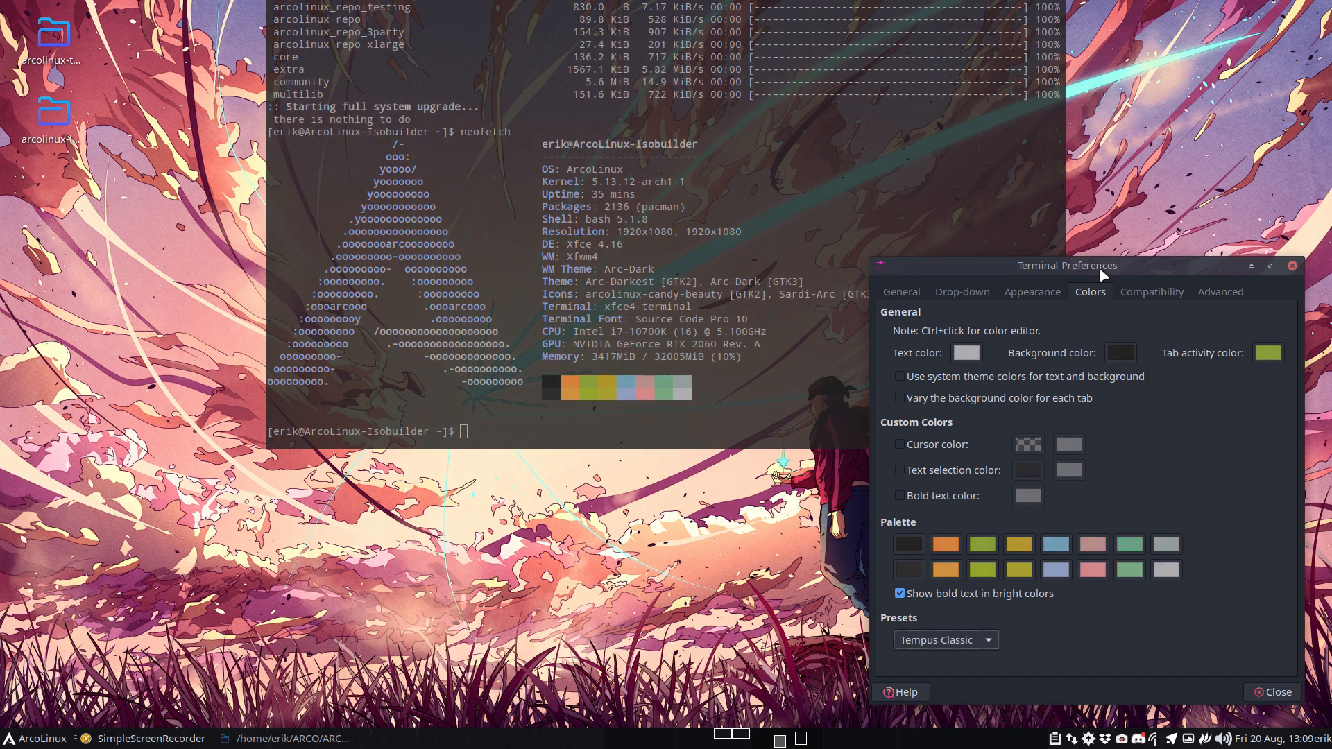
Set the background opacity to about 0.81 and close Preferences
{"action": "left_click", "coordinate": [1033, 292]}
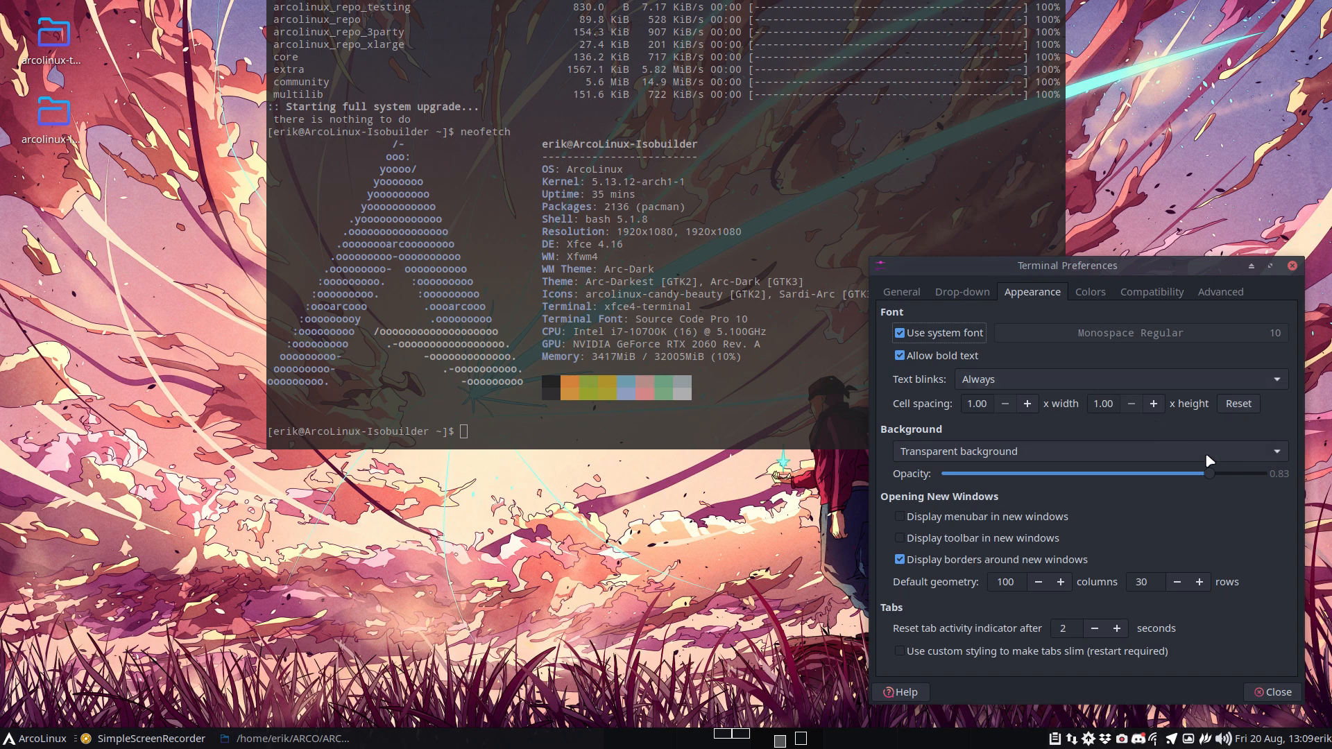
{"action": "left_click_drag", "start_coordinate": [1209, 473], "coordinate": [938, 473]}
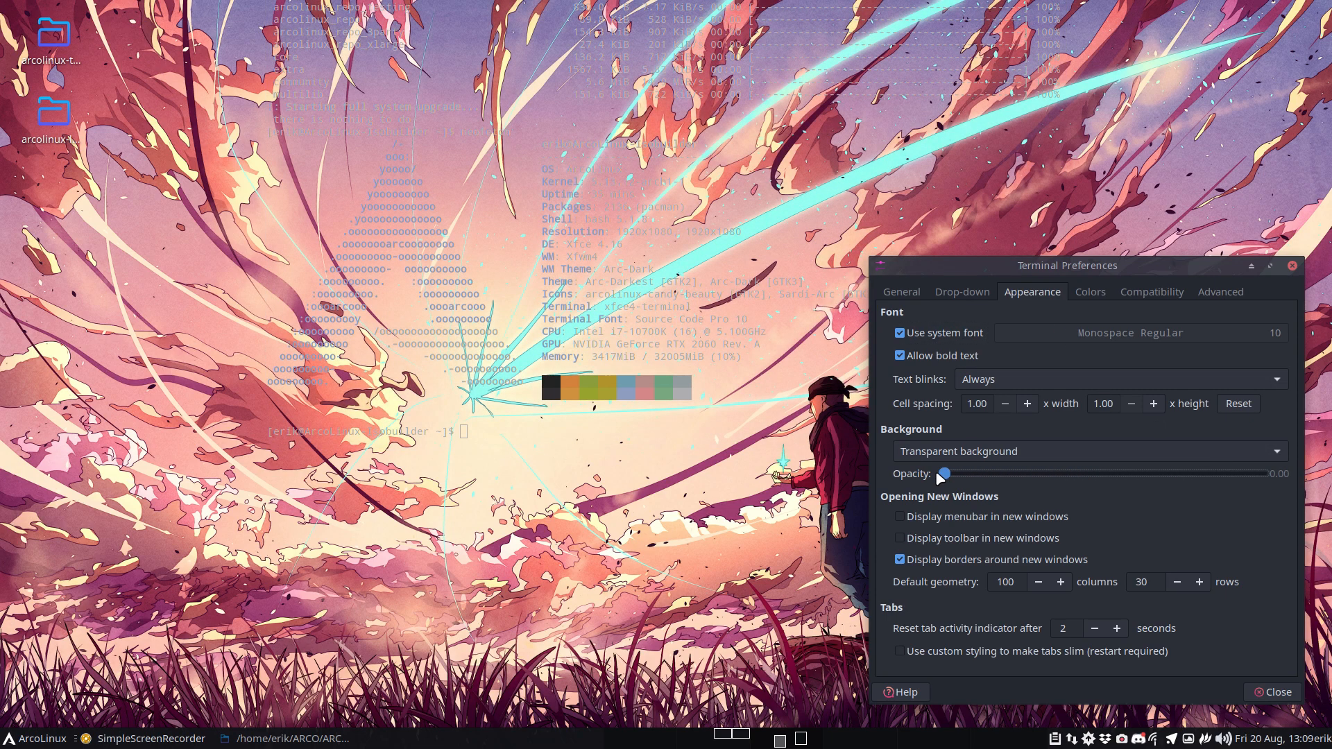
{"action": "left_click_drag", "start_coordinate": [939, 473], "coordinate": [1204, 474]}
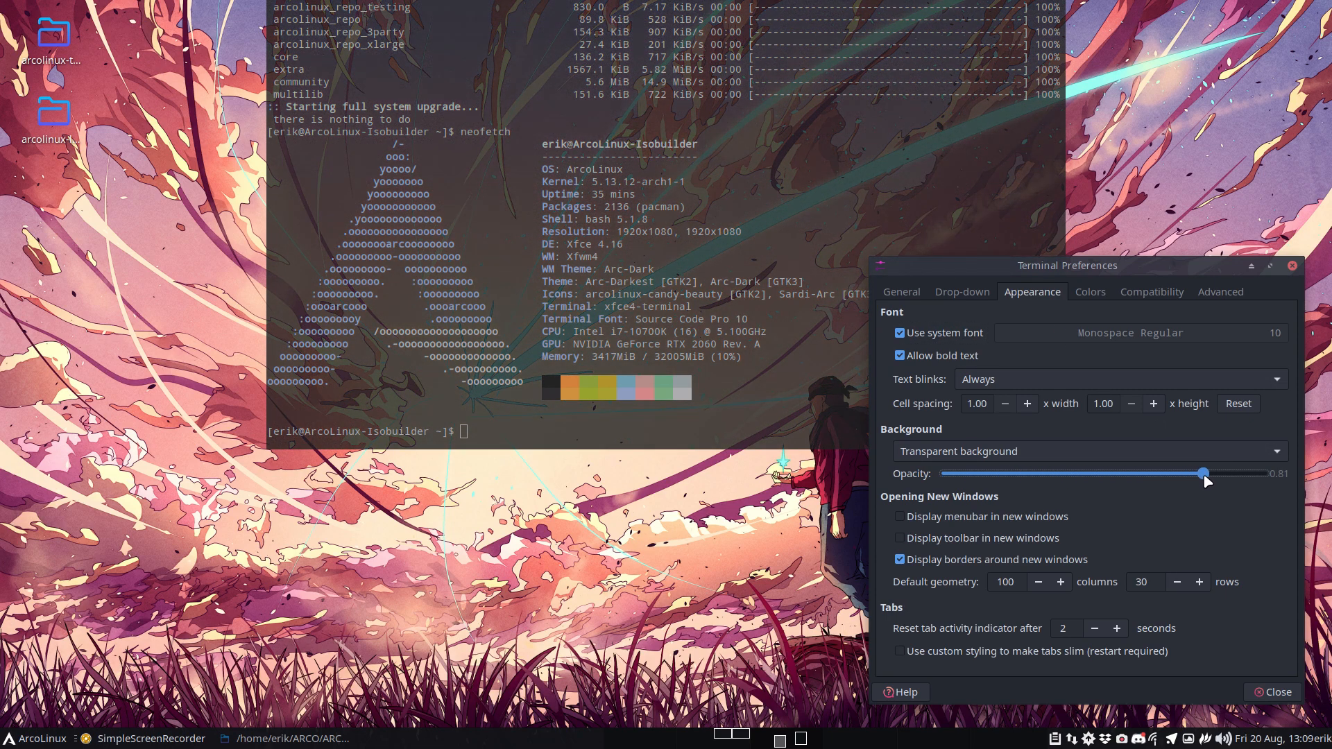
{"action": "left_click", "coordinate": [1273, 692]}
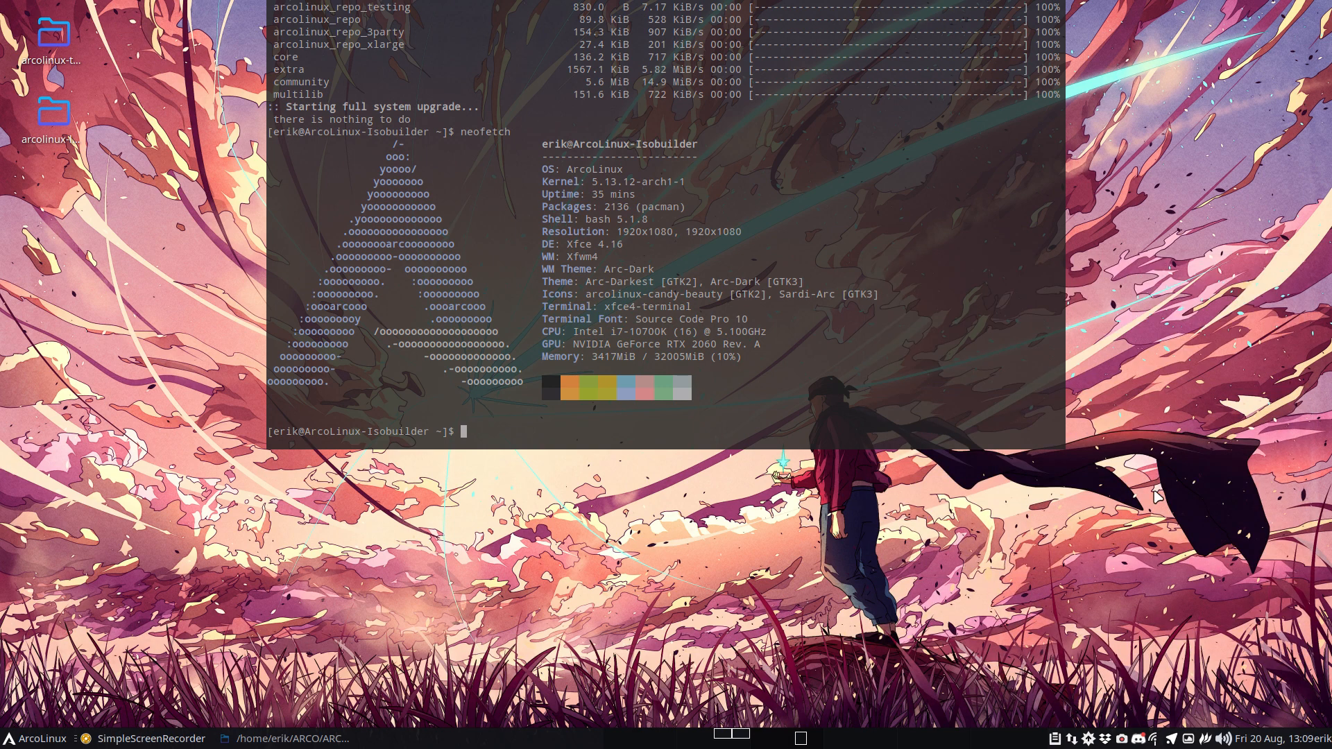
{"action": "mouse_move", "coordinate": [901, 197]}
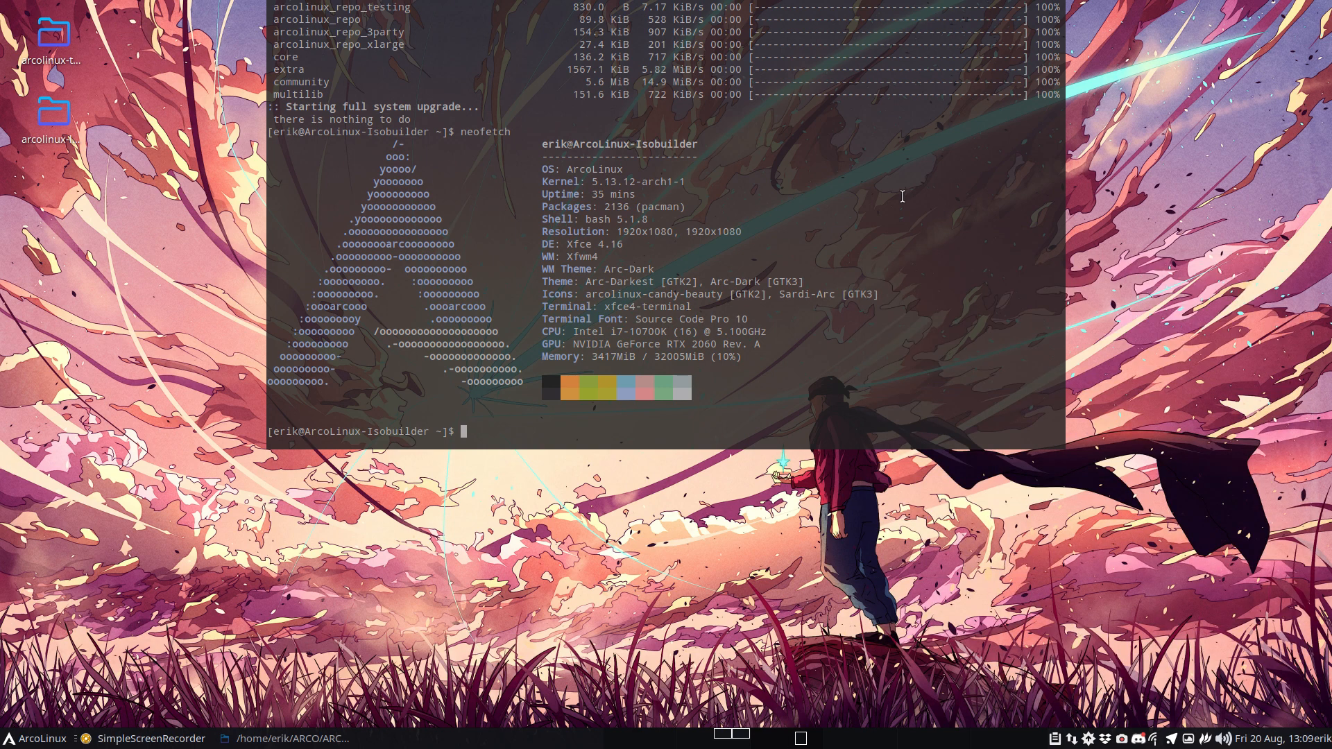